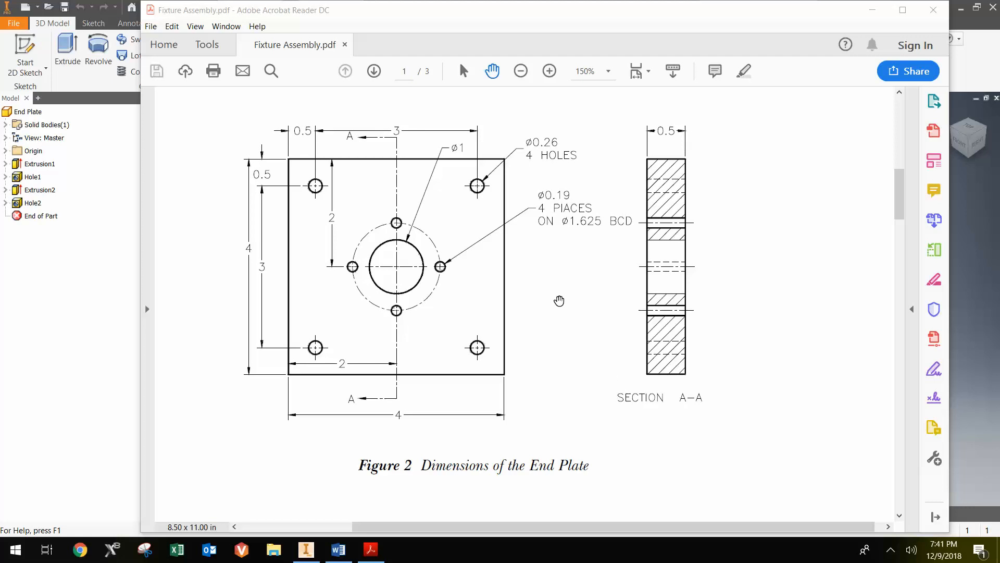
mouse_move(496, 256)
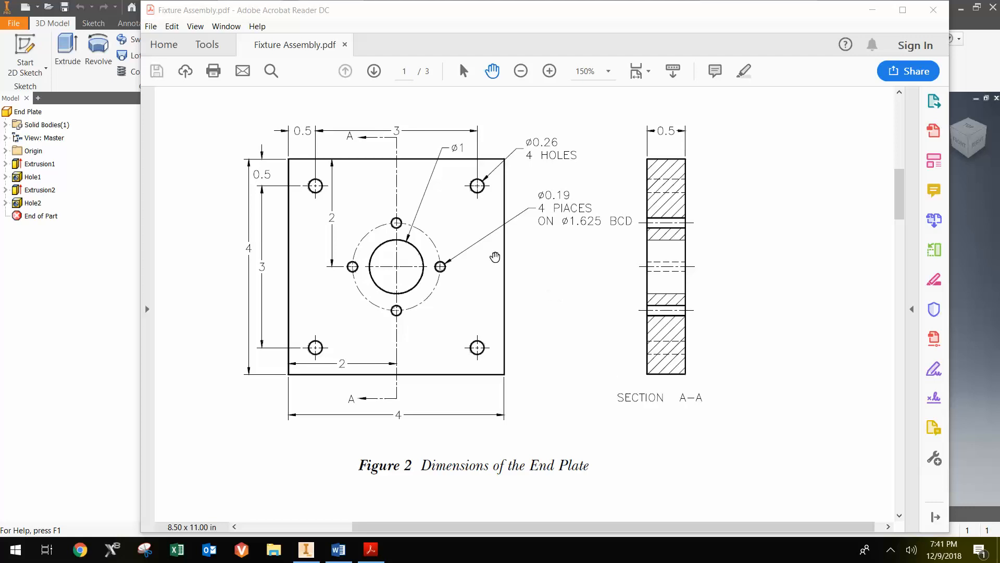
mouse_move(388, 490)
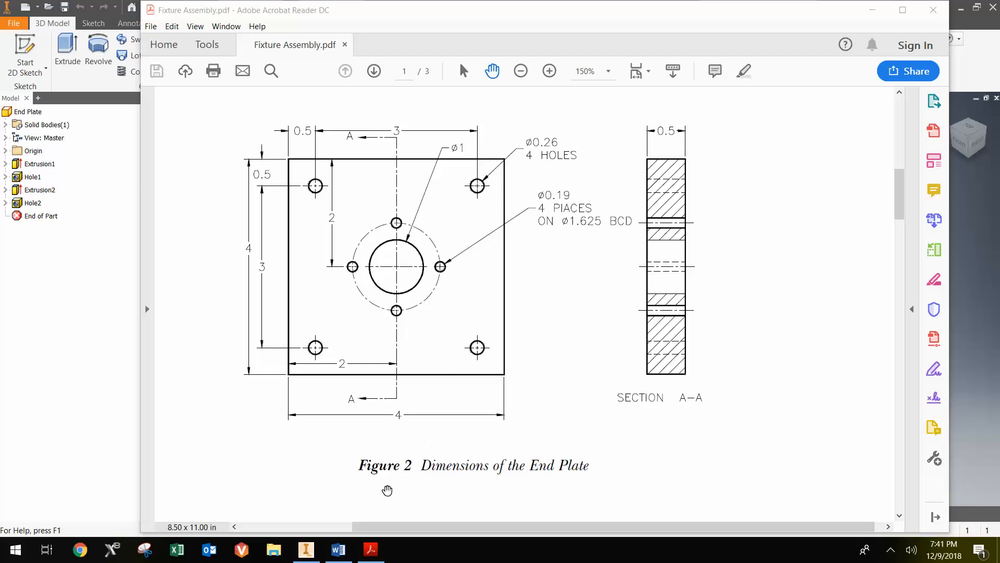
Return from the PDF figure to the End Plate part model in Inventor
click(306, 549)
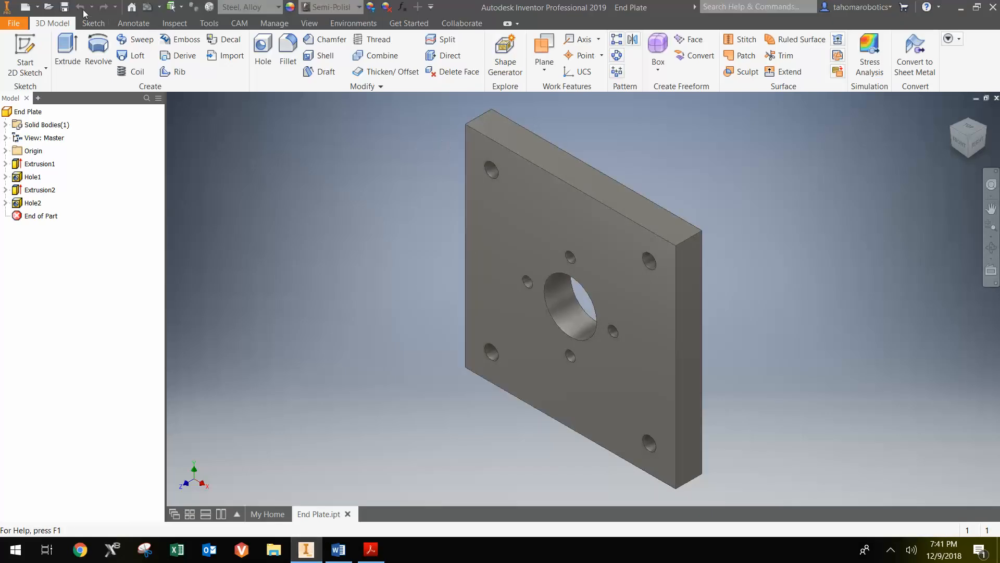
mouse_move(14, 23)
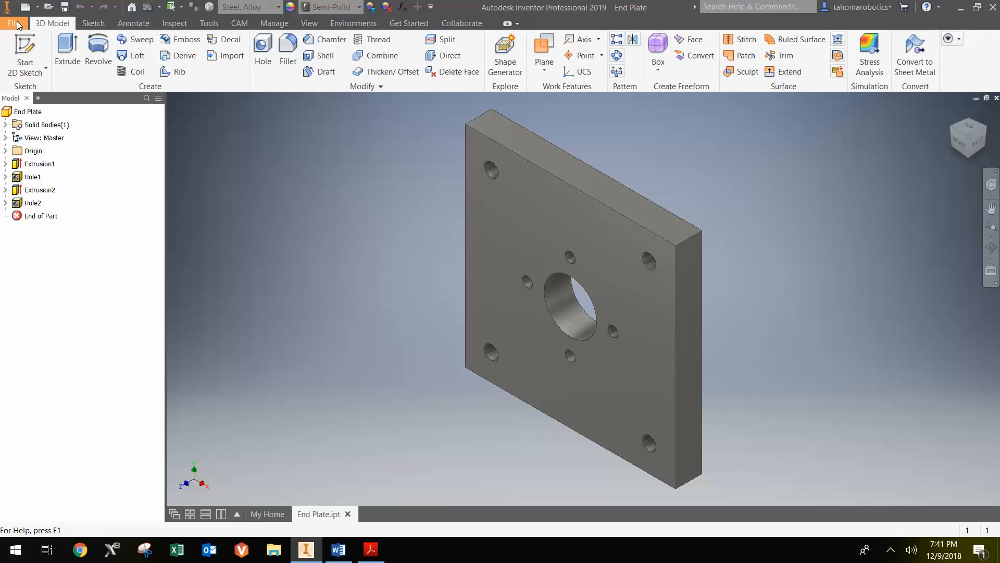
Create a new drawing from the Standard.idw template
click(12, 23)
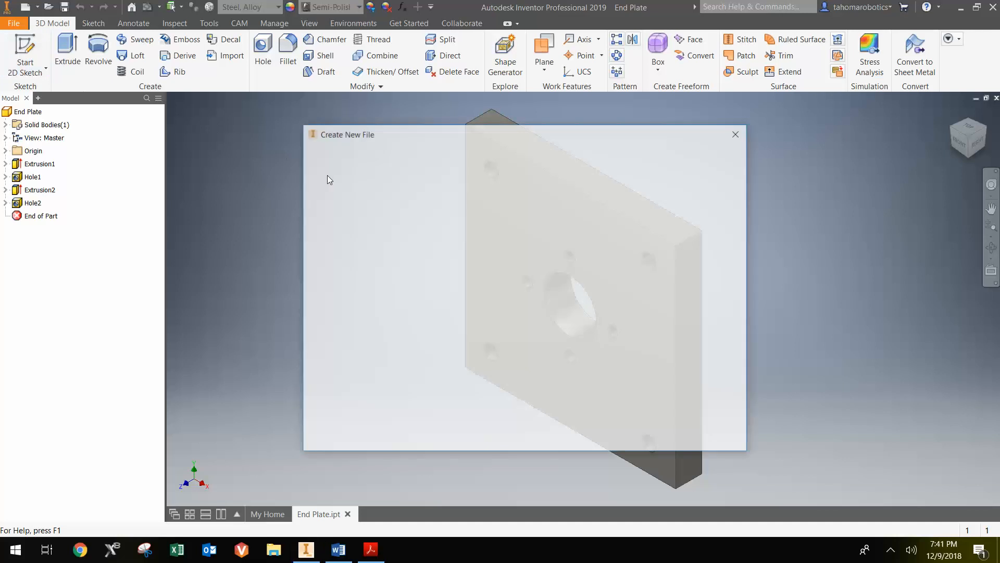
click(553, 337)
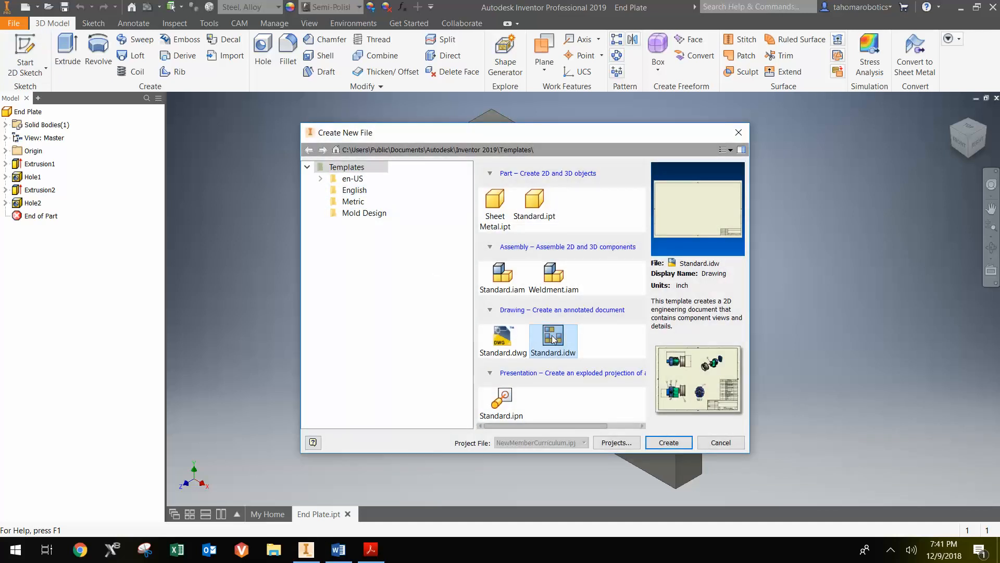
click(720, 441)
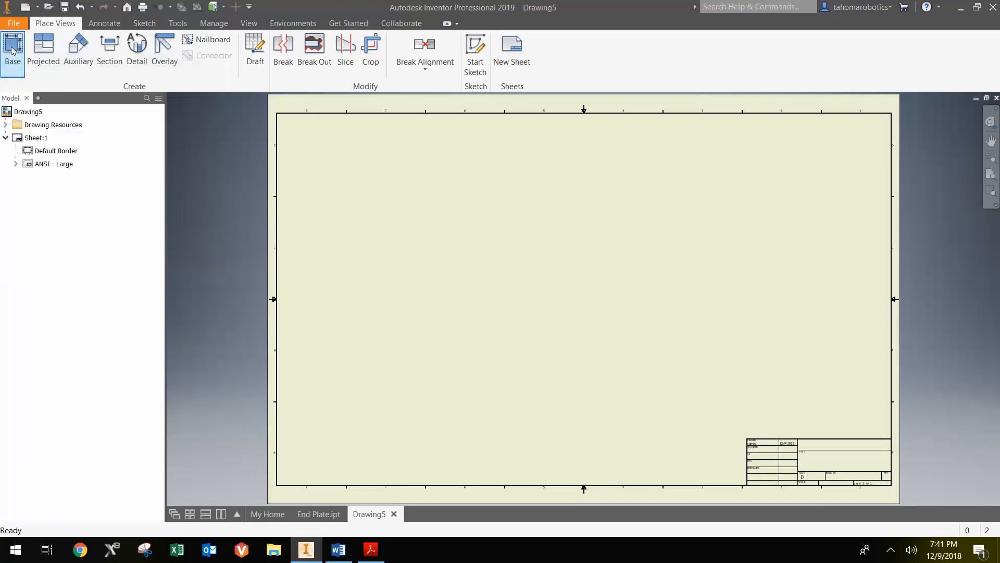
Place a base front view of the End Plate at scale 3 on the sheet
click(11, 50)
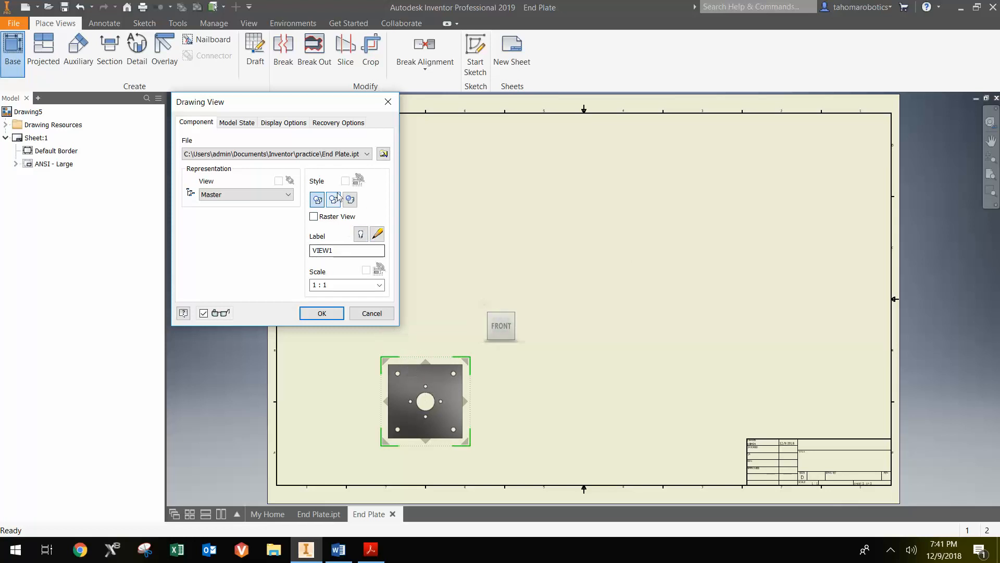
mouse_move(382, 154)
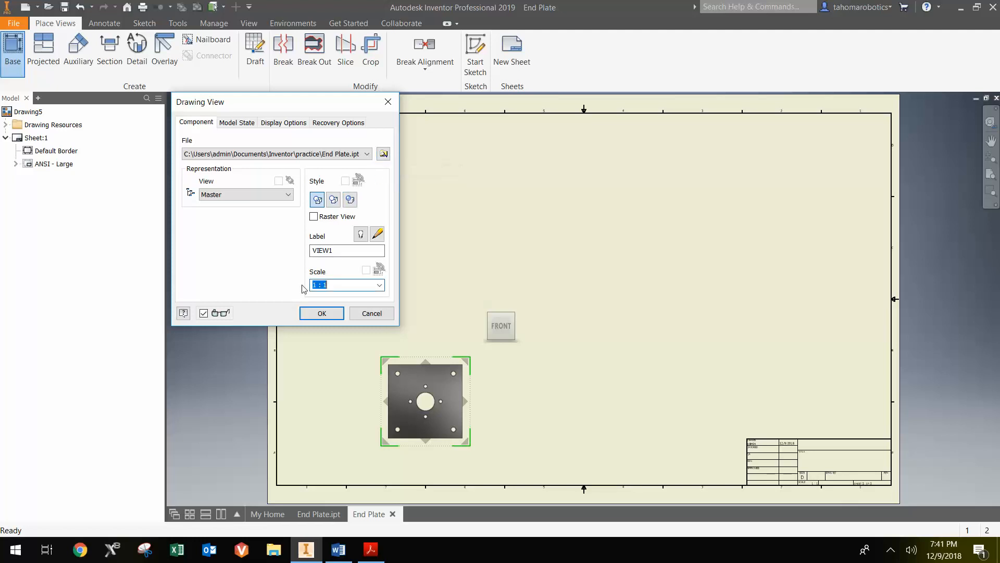
text(3)
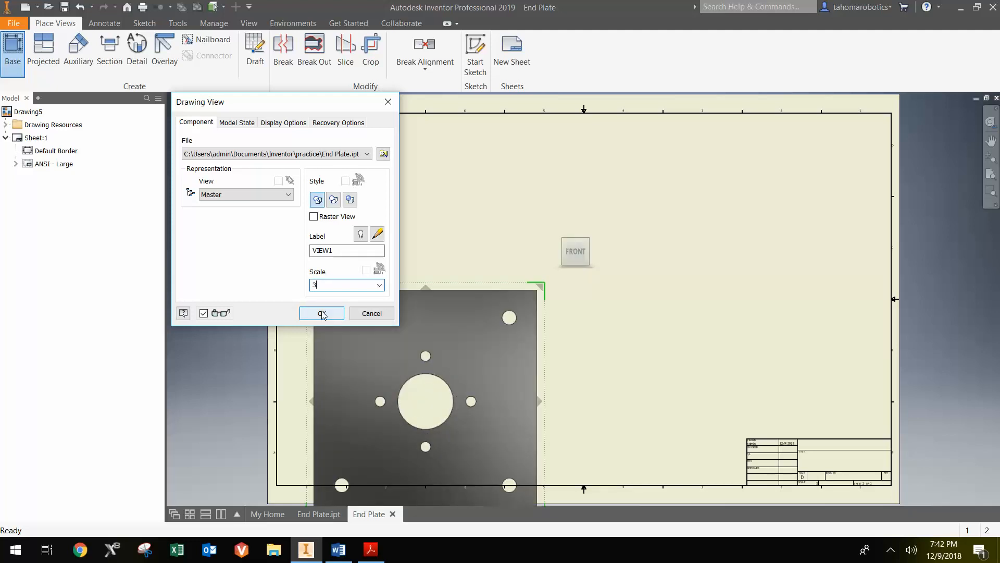
click(322, 312)
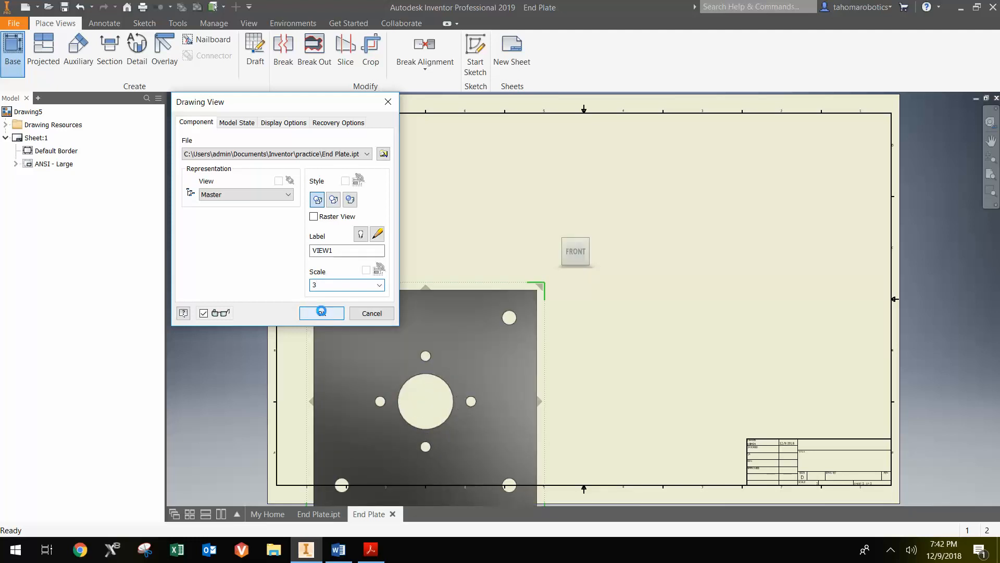
click(322, 314)
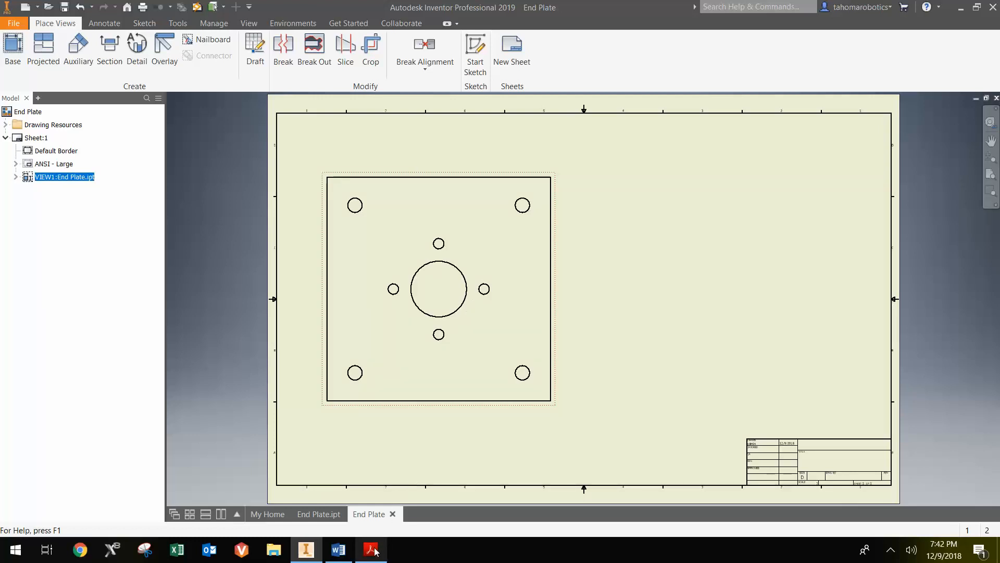
Check the reference figure in the PDF and return to the drawing
click(371, 549)
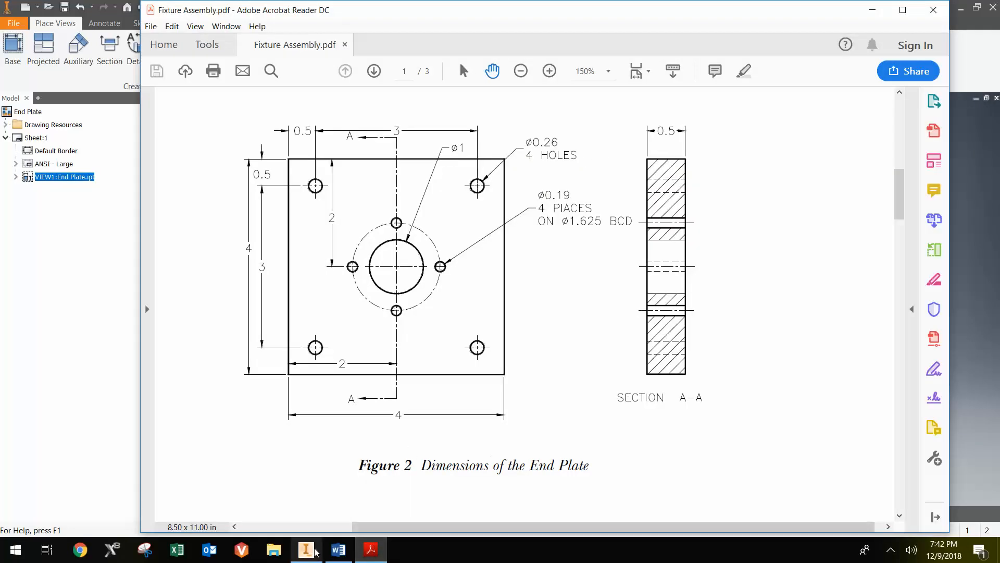
click(305, 549)
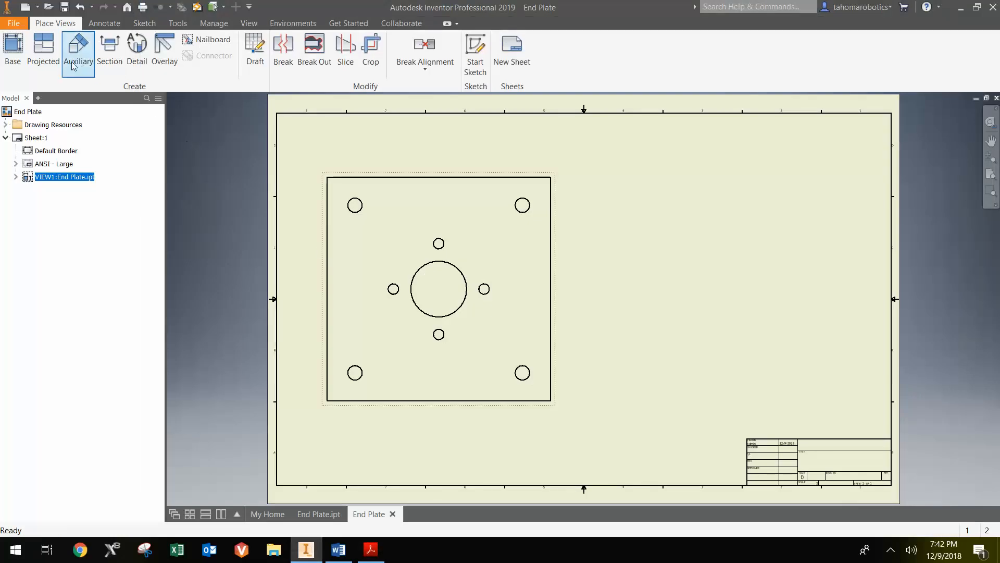
mouse_move(42, 48)
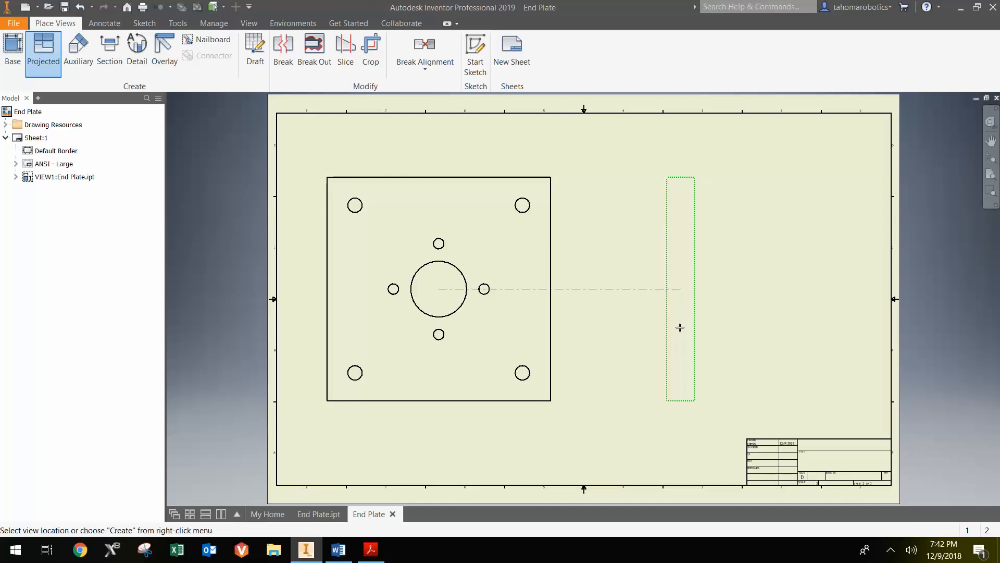
right_click(680, 327)
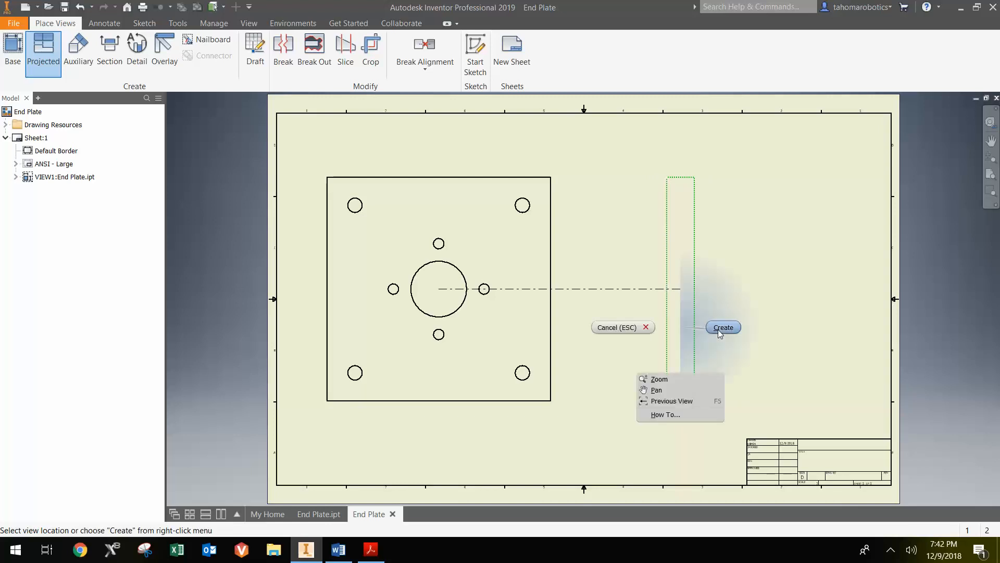
click(723, 326)
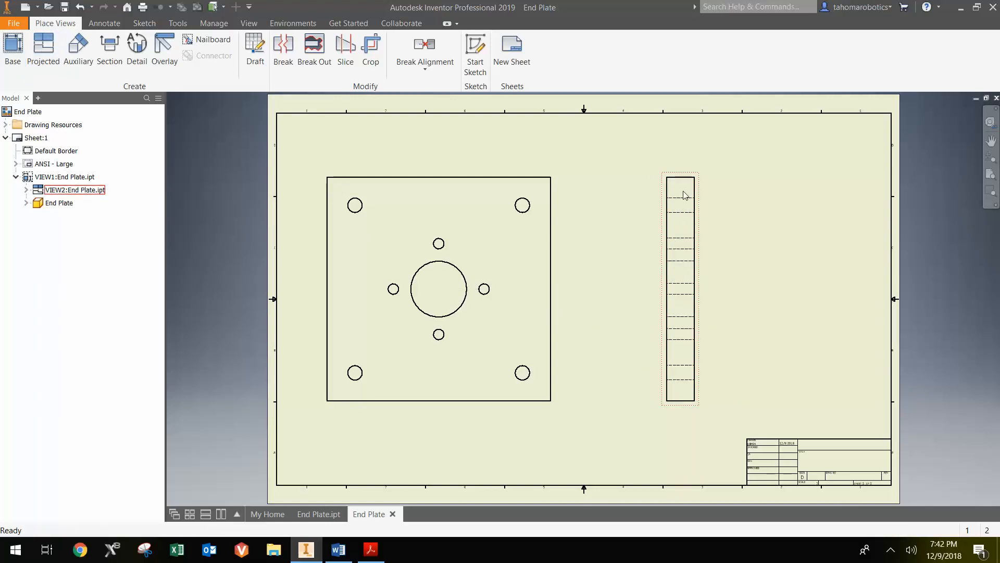
click(75, 190)
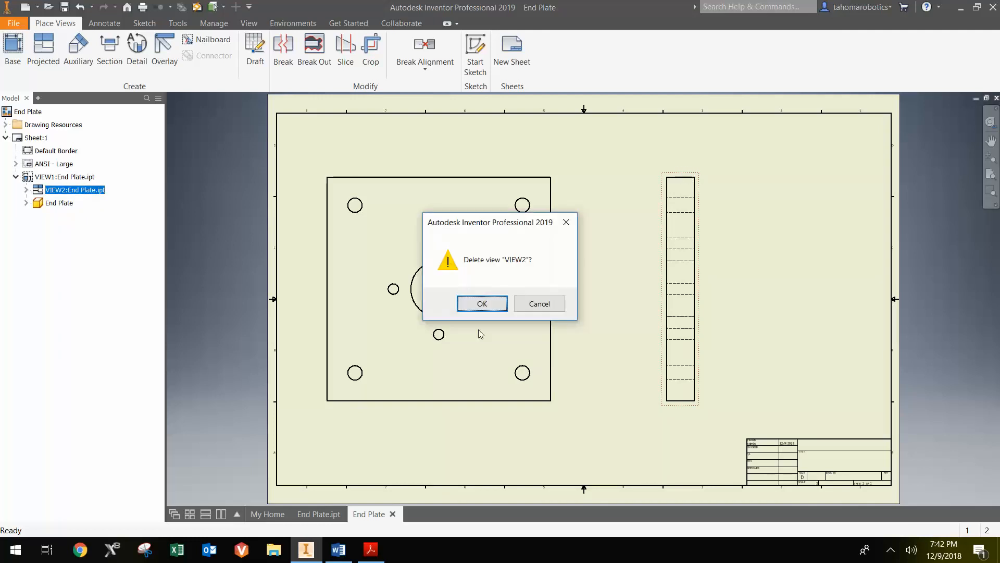
click(481, 303)
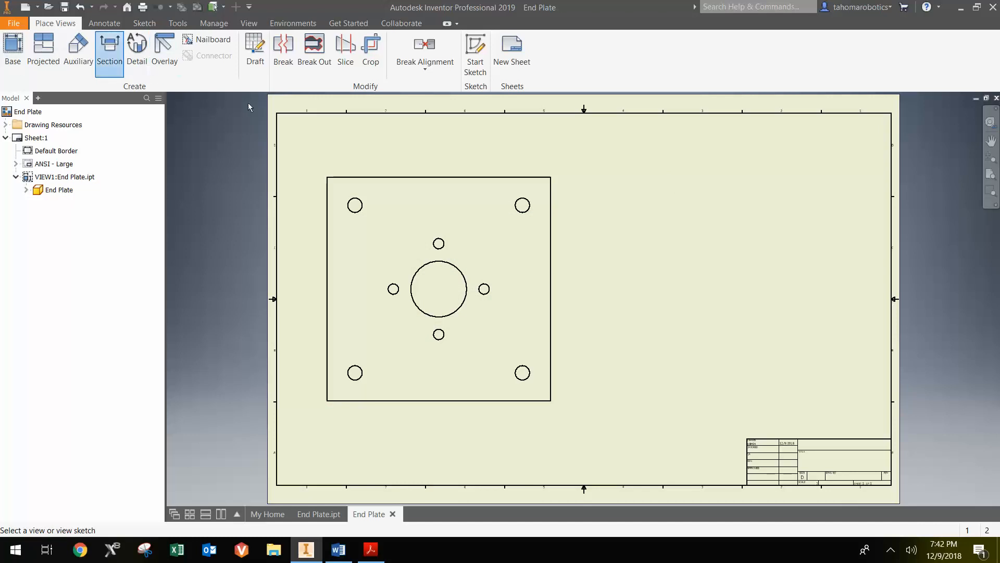
mouse_move(326, 153)
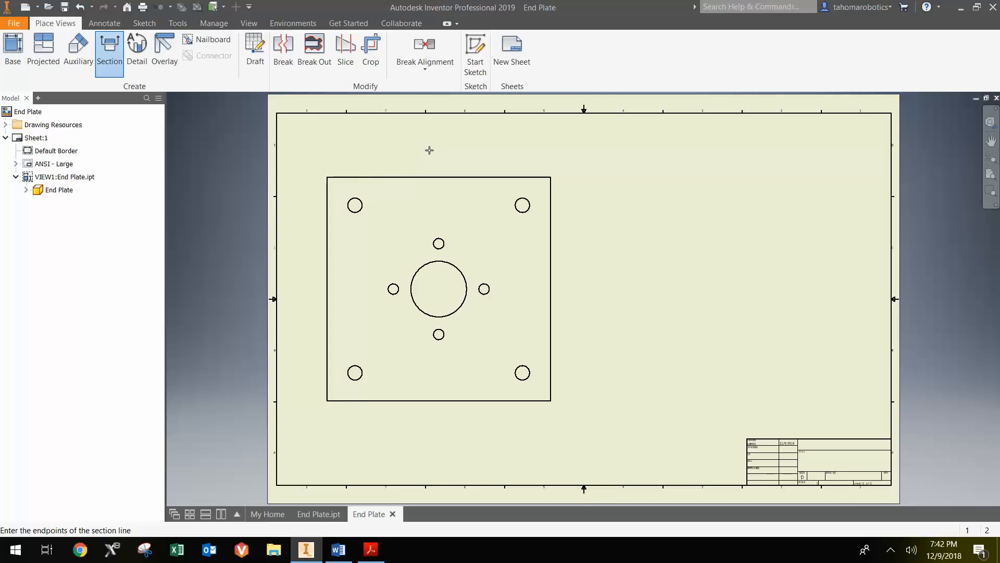
mouse_move(442, 149)
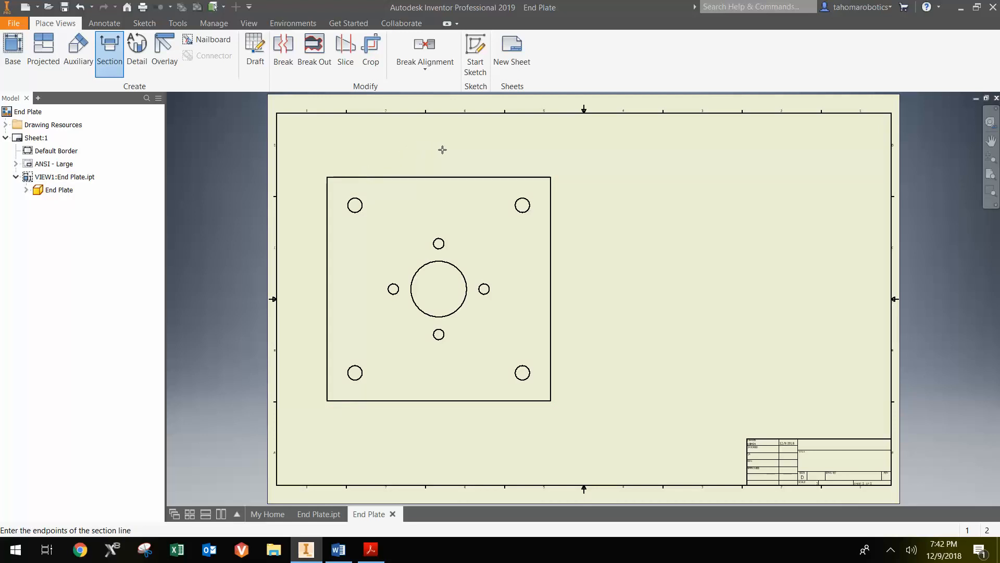
mouse_move(451, 163)
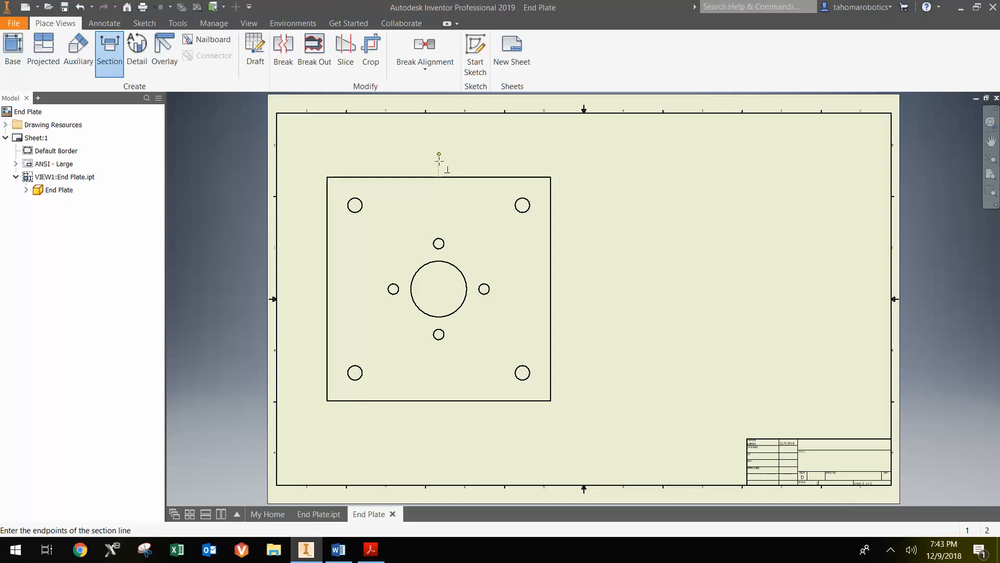
Draw a vertical section line through the front view's center hole and continue to section settings
click(444, 426)
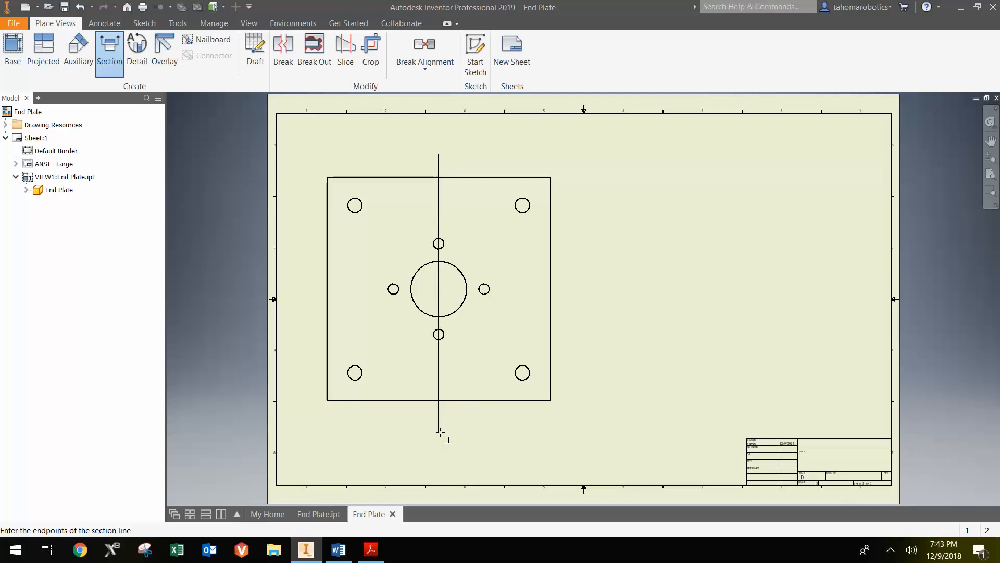
click(438, 431)
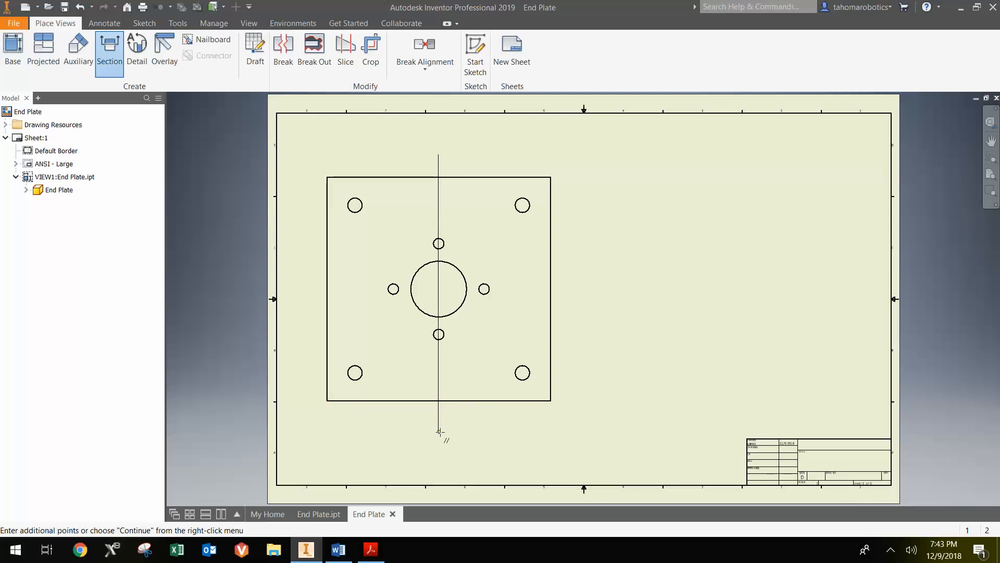
right_click(439, 432)
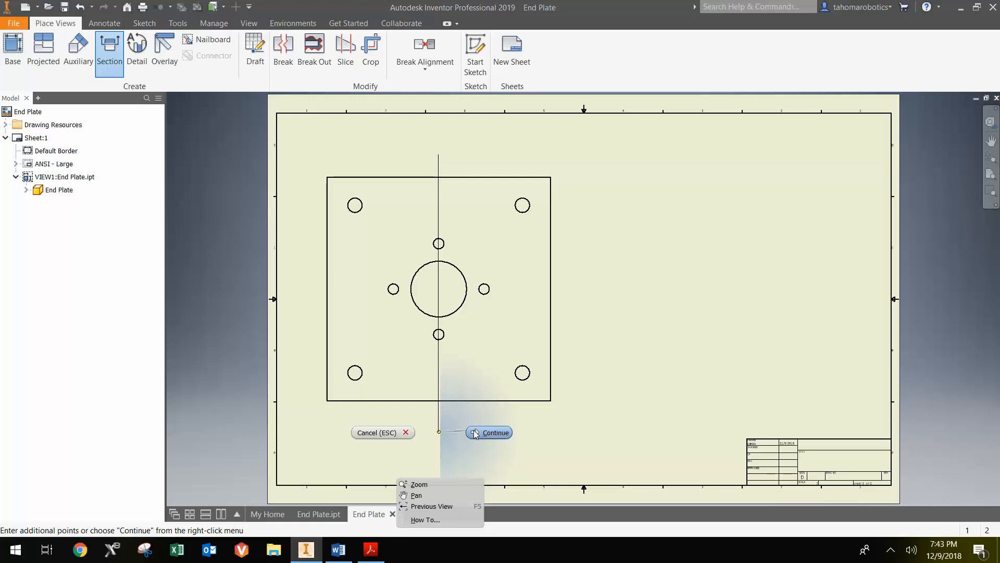
click(495, 433)
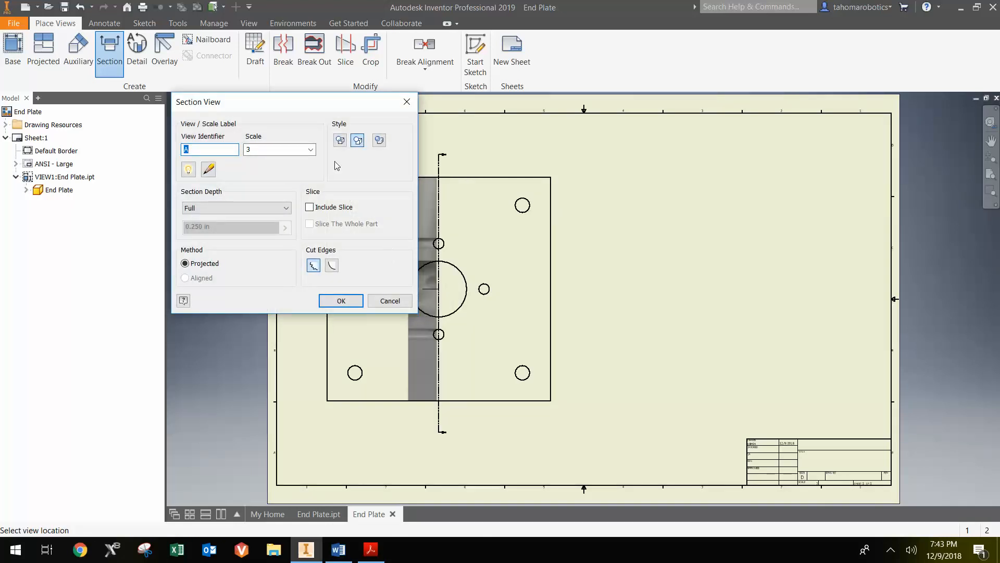
mouse_move(217, 137)
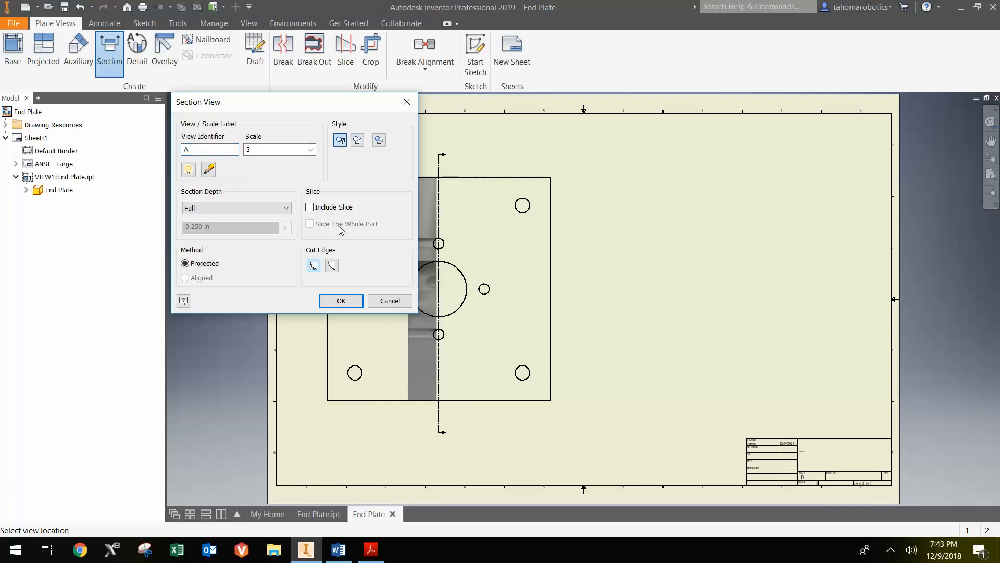
mouse_move(331, 264)
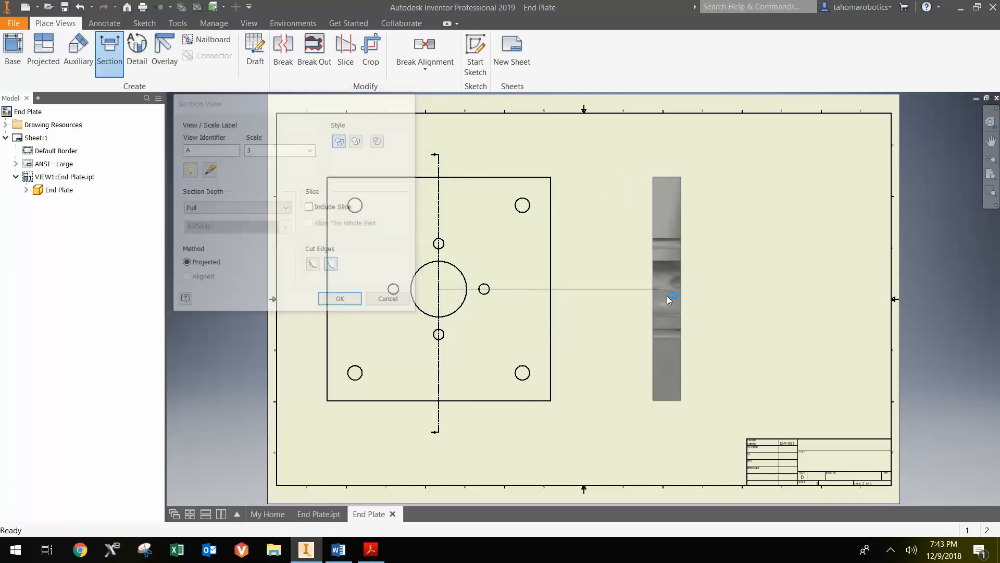
Place section view A-A at scale 3 to the right of the base view
click(340, 298)
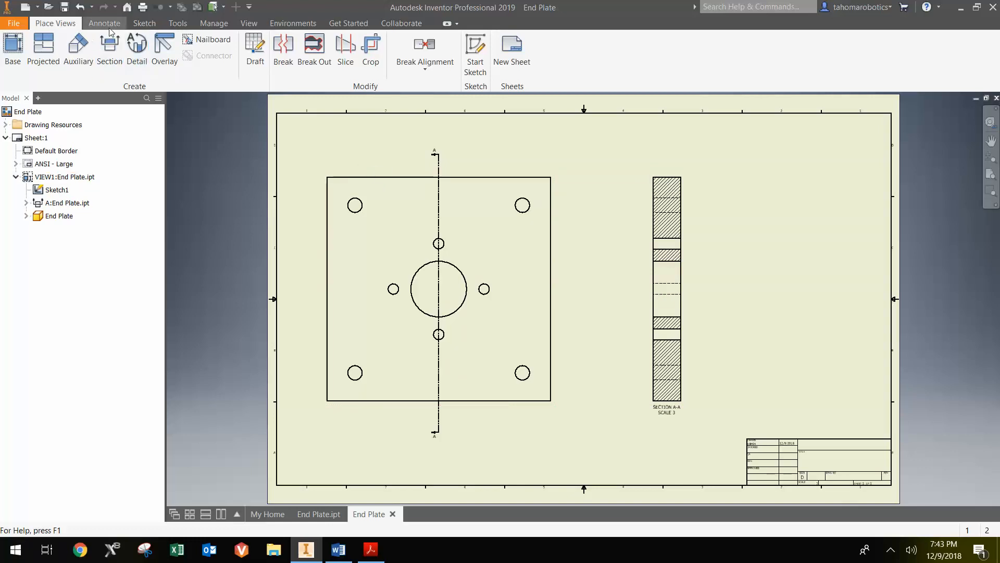
Add a vertical overall-height dimension along the plate's left edge
click(104, 23)
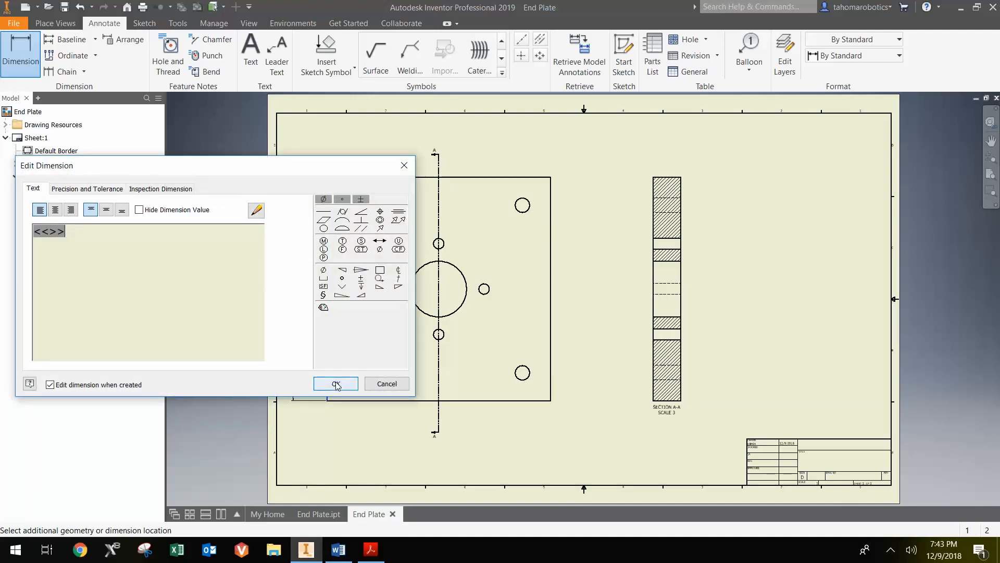
click(335, 384)
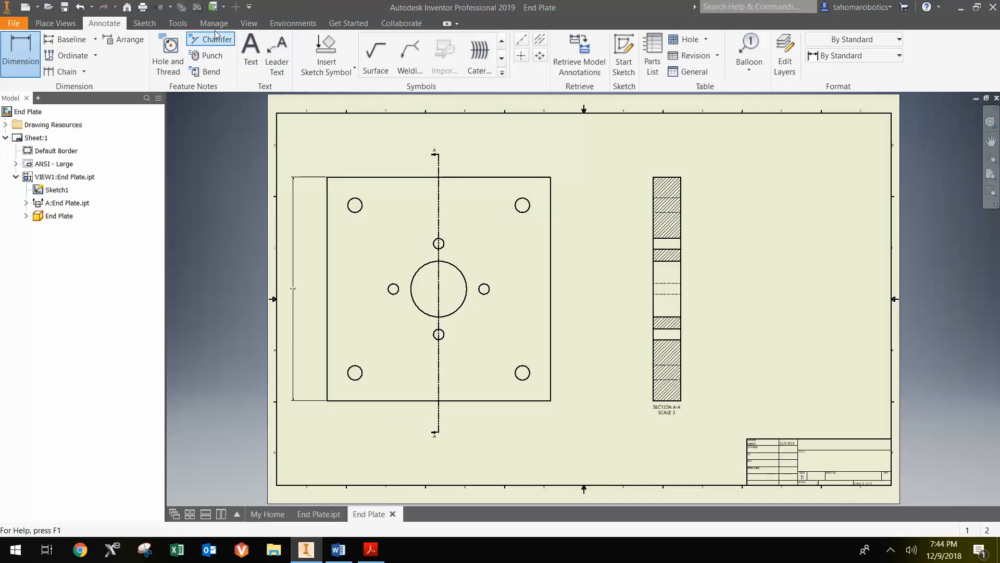
click(213, 23)
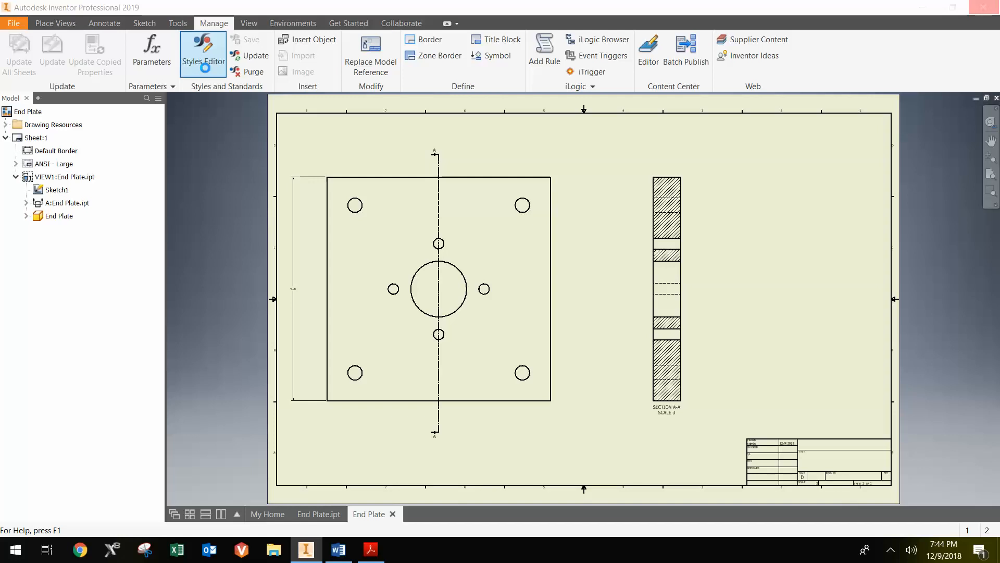
In Styles Editor set Label Text and Note Text (ANSI) heights to 0.36 in and save
click(203, 51)
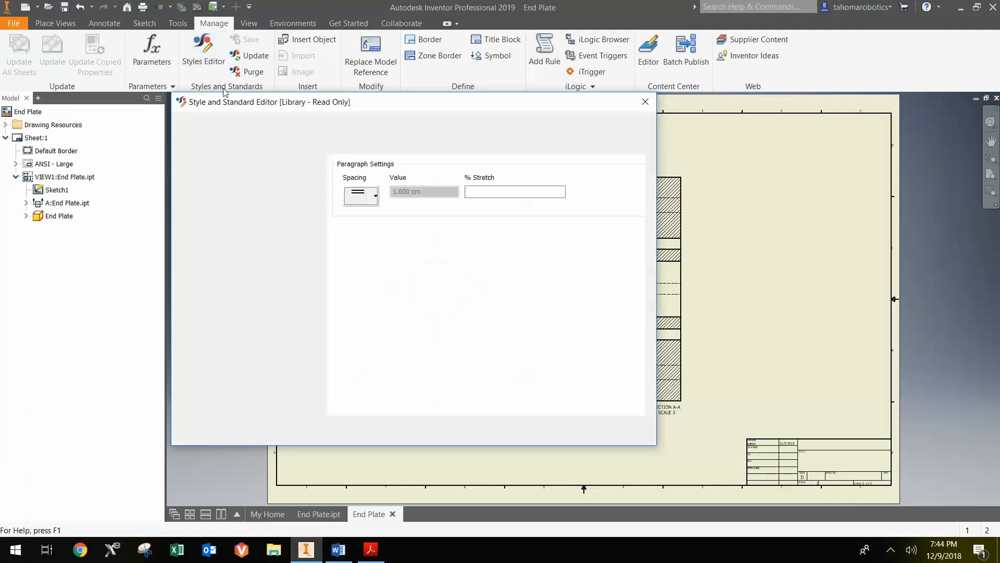
click(233, 321)
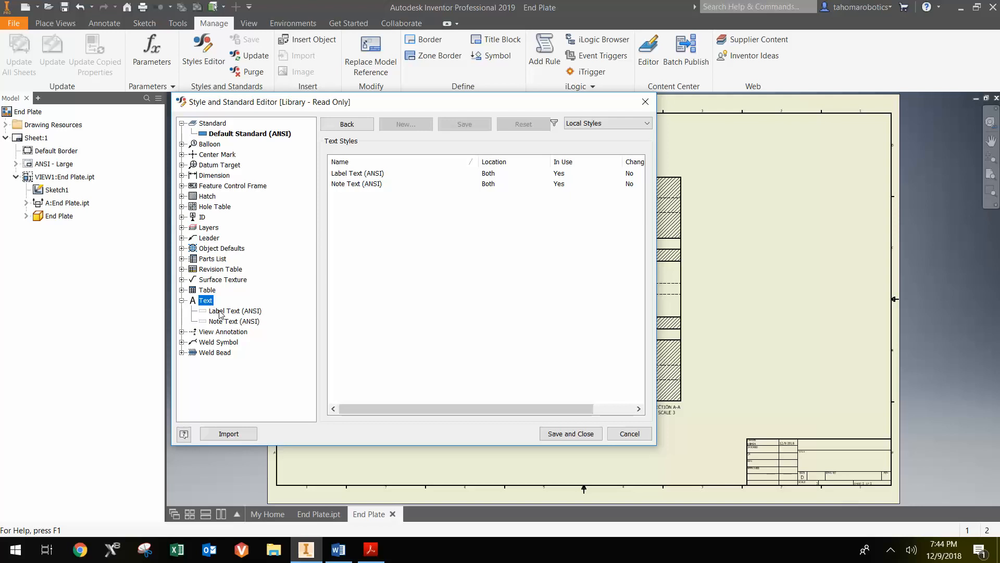
click(235, 310)
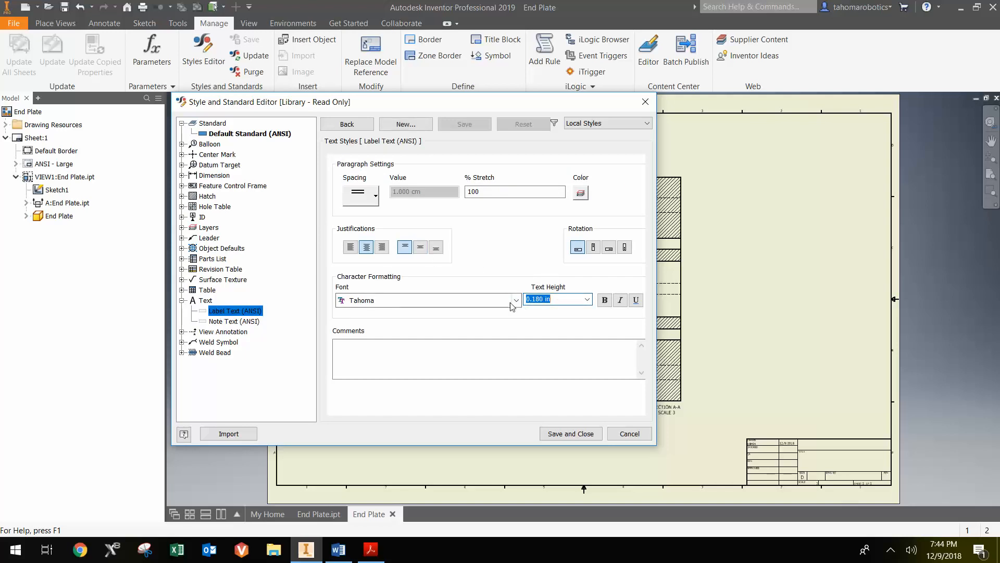
text(.36)
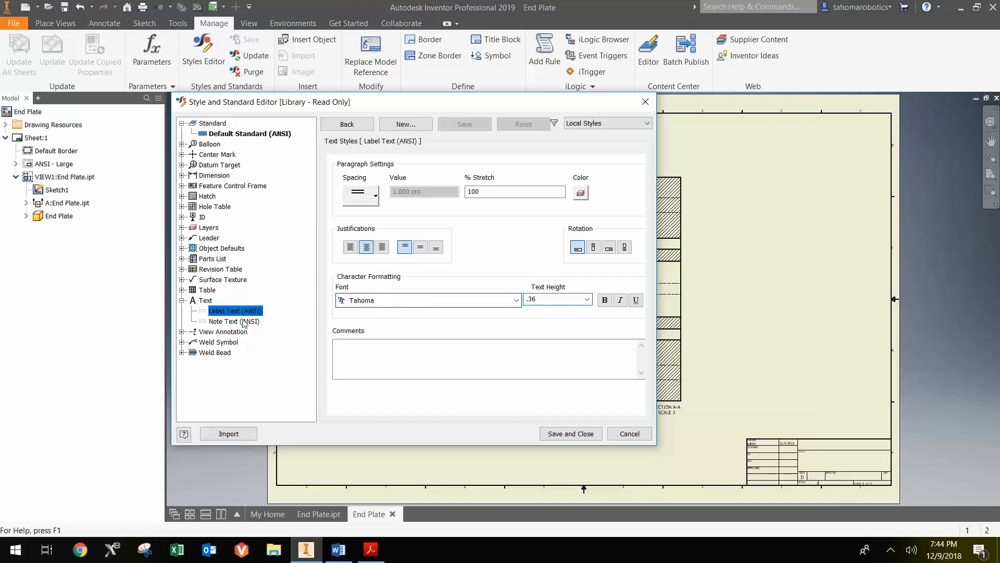
click(234, 321)
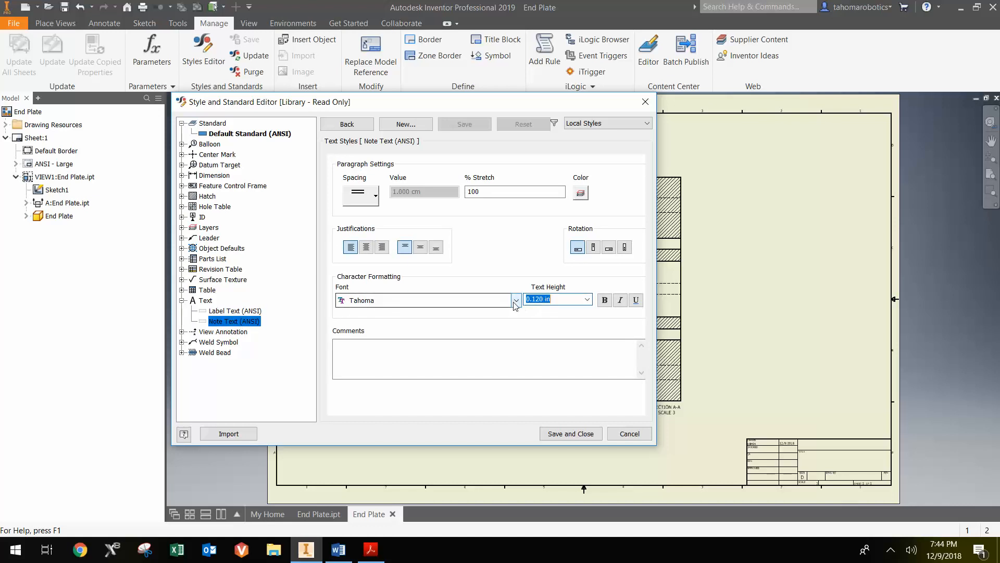
text(.36)
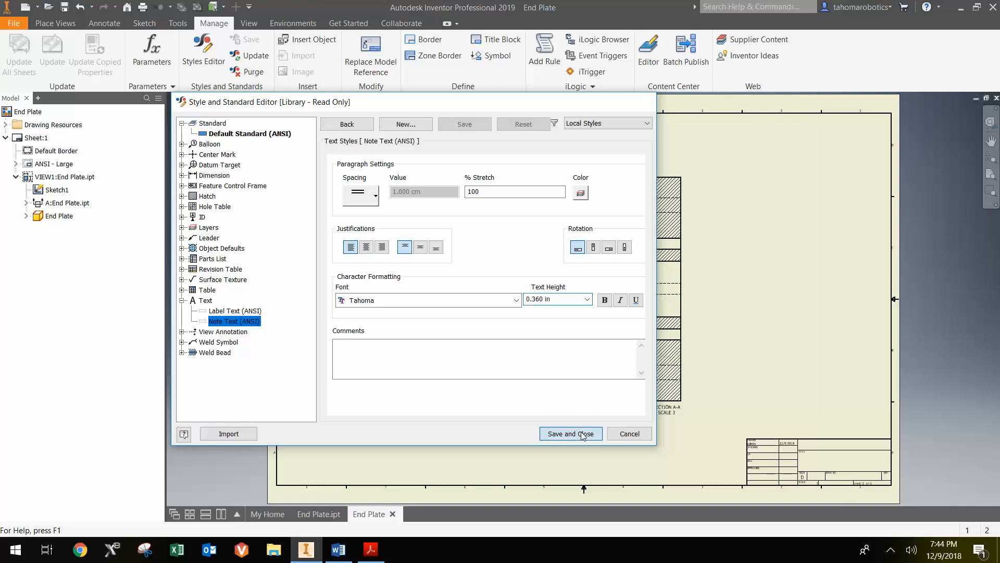
click(570, 433)
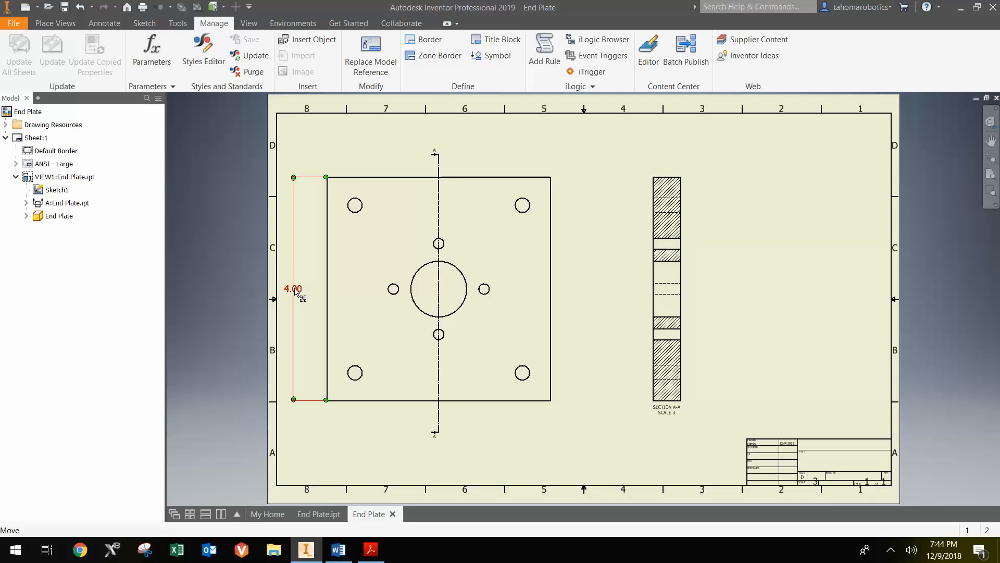
Start editing the 4.00 height dimension
double_click(293, 289)
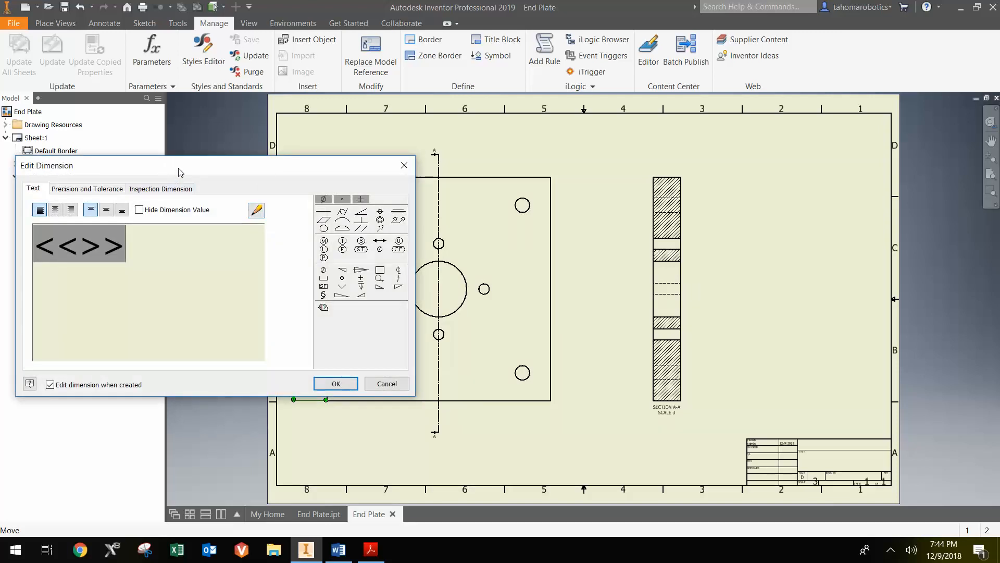
Set the height dimension's primary unit precision to two decimal places (2.12)
click(86, 188)
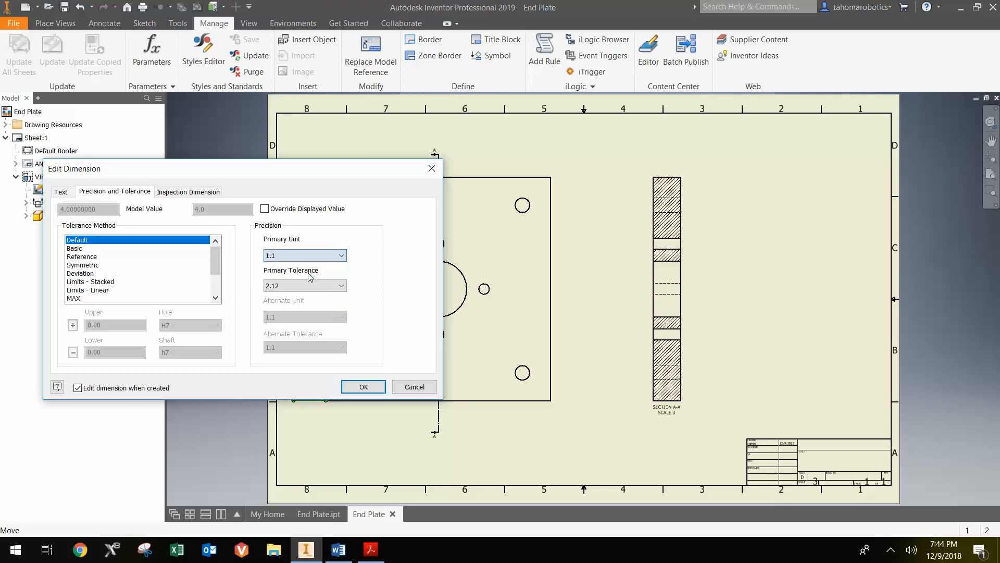
drag(240, 167, 172, 337)
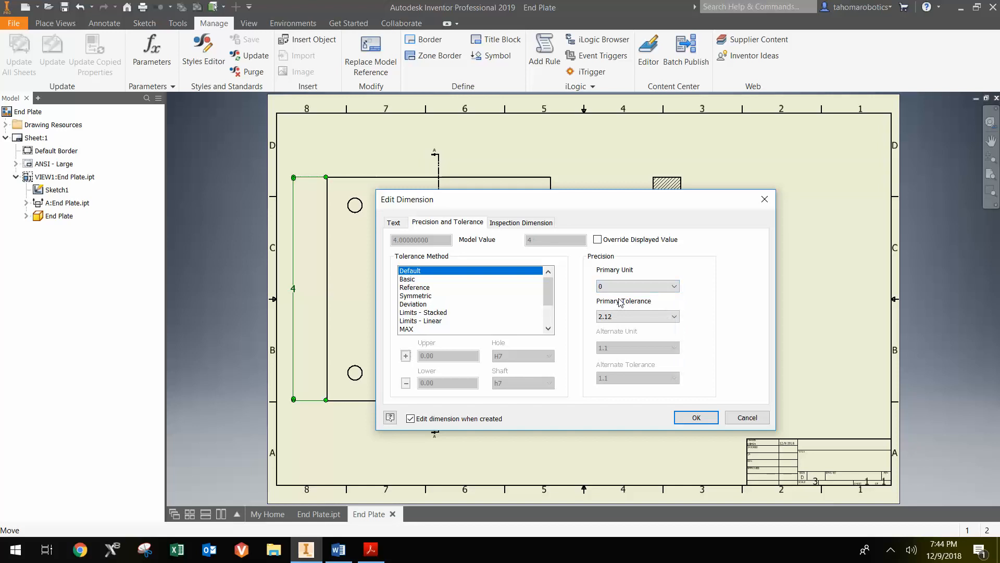
click(672, 285)
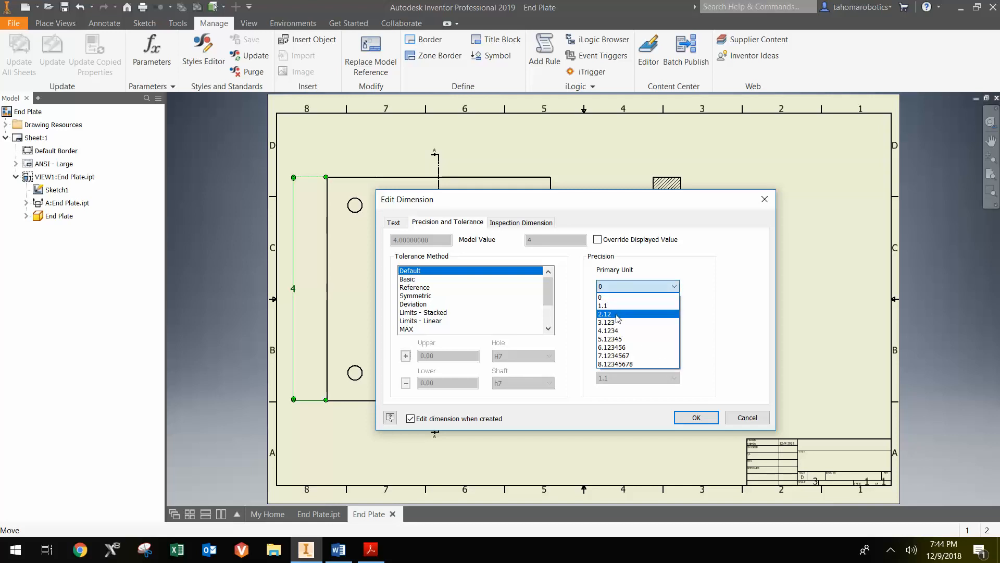
click(603, 313)
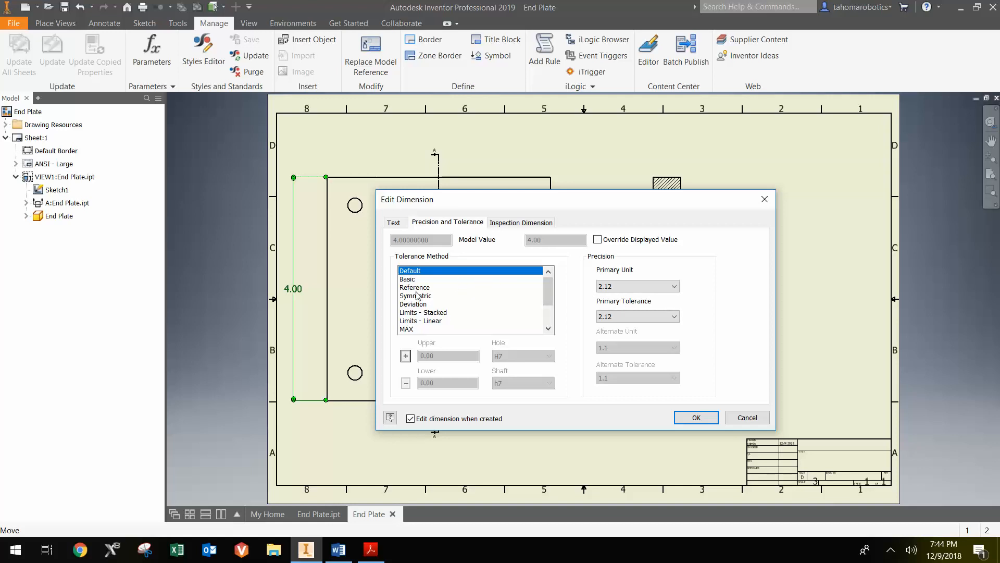
Try a symmetric tolerance, revert to Default tolerance, and confirm the 4.00 dimension
click(416, 295)
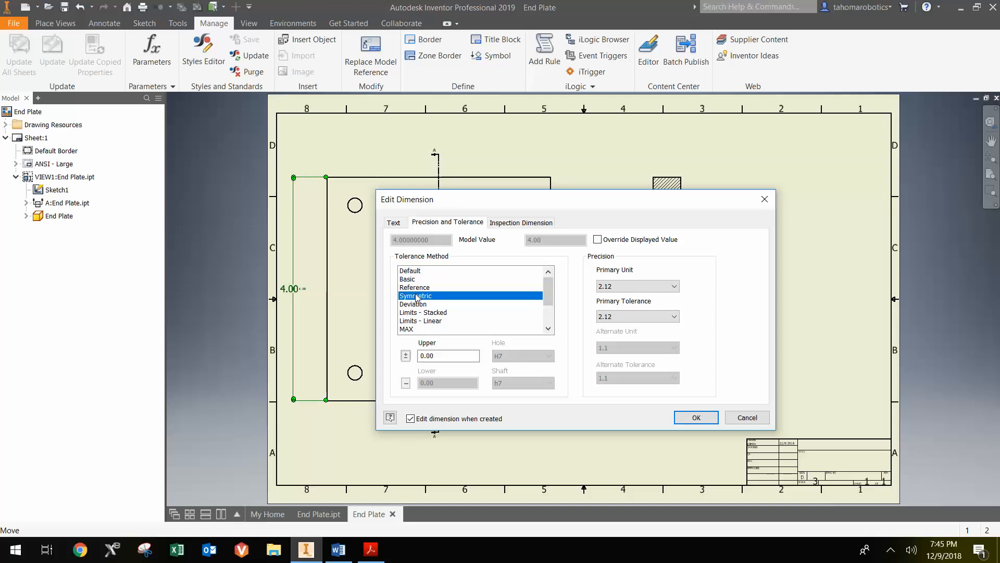
click(448, 356)
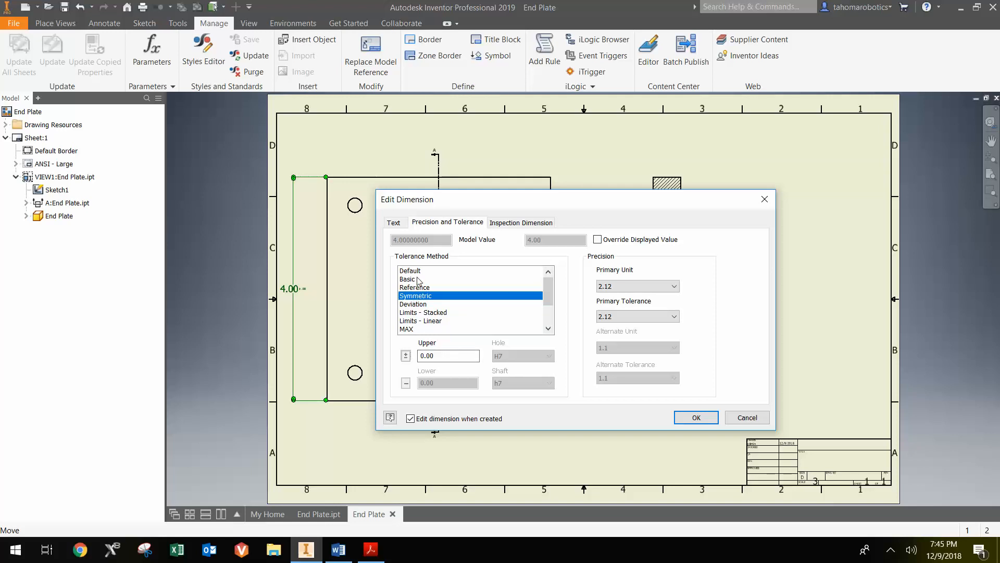
click(411, 270)
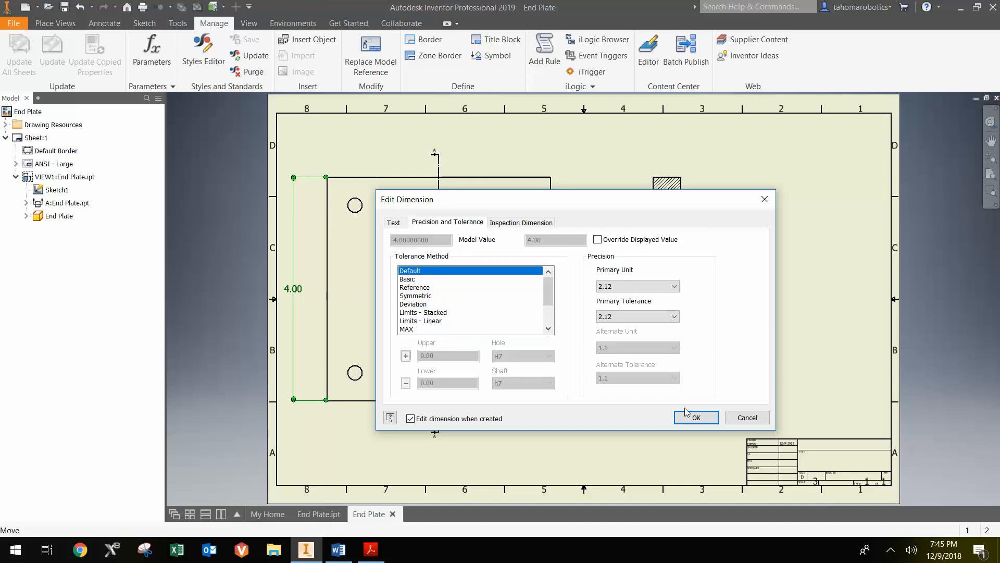
click(695, 417)
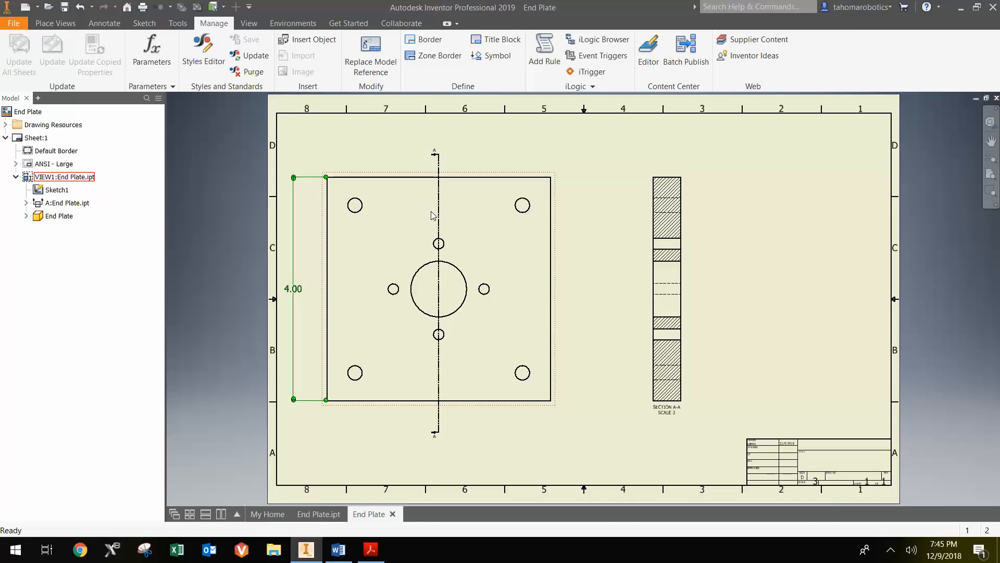
mouse_move(431, 372)
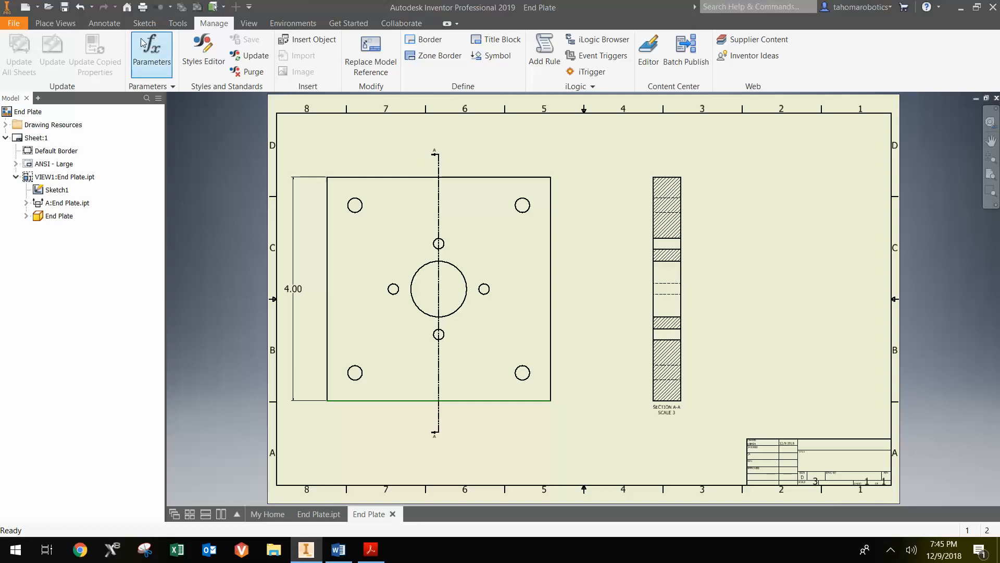
Add a horizontal 4.00 width dimension and tidy the base view and height dimension positions
click(104, 22)
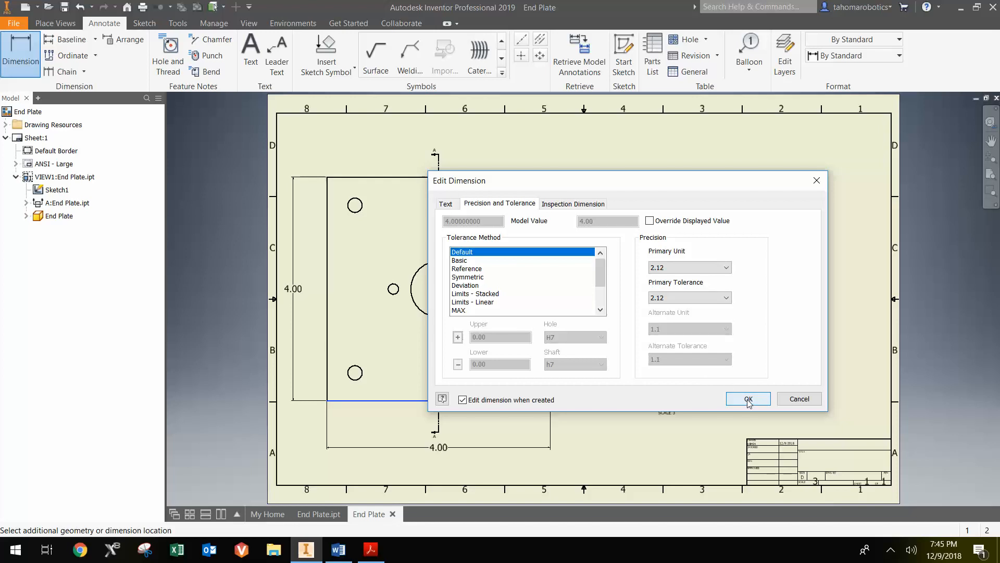
click(747, 399)
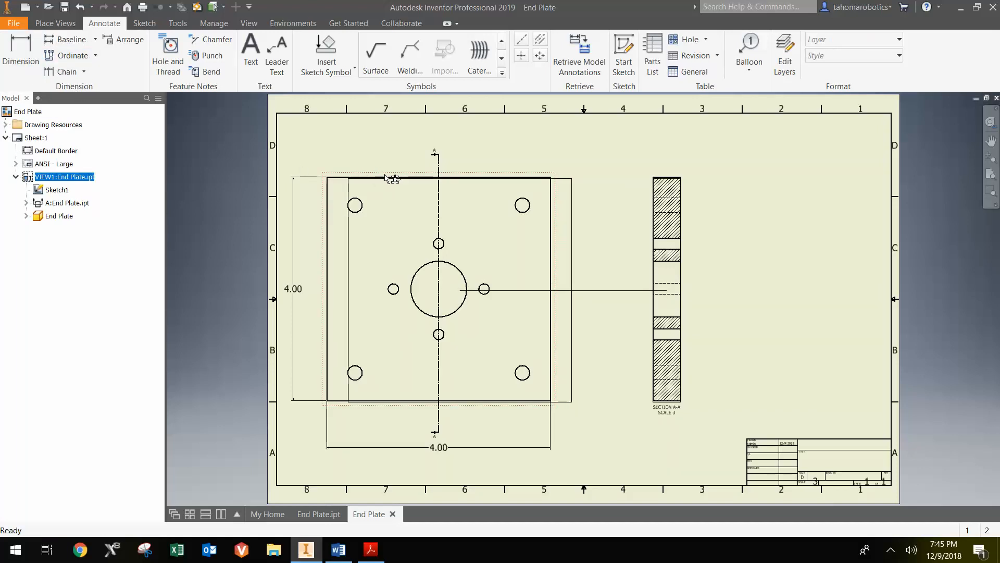
drag(439, 288, 469, 291)
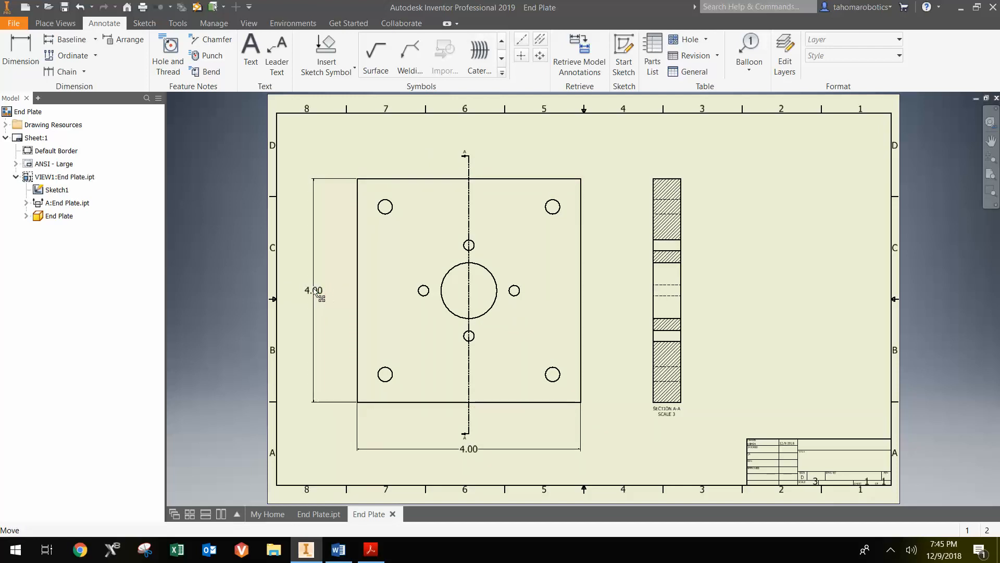
click(313, 290)
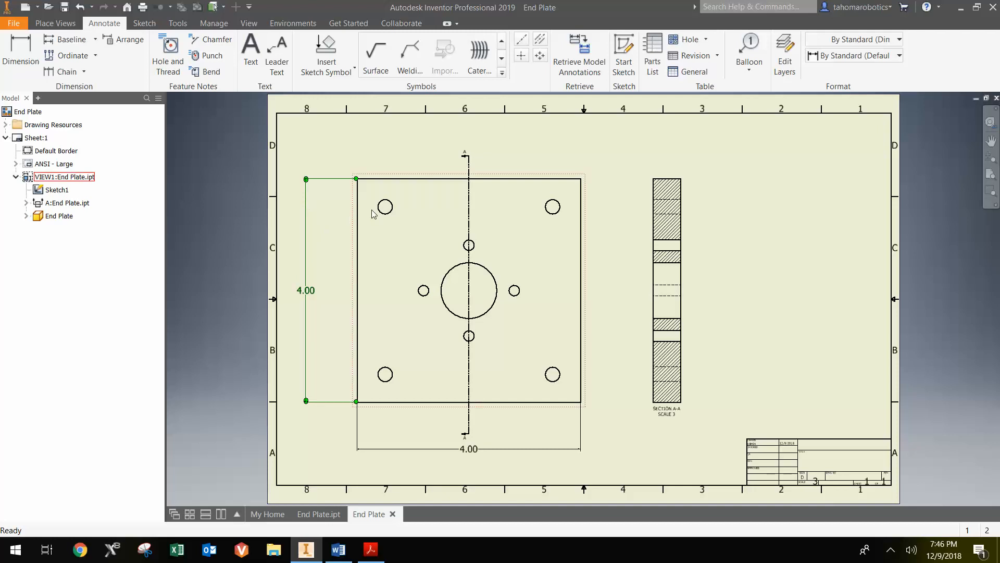
mouse_move(391, 213)
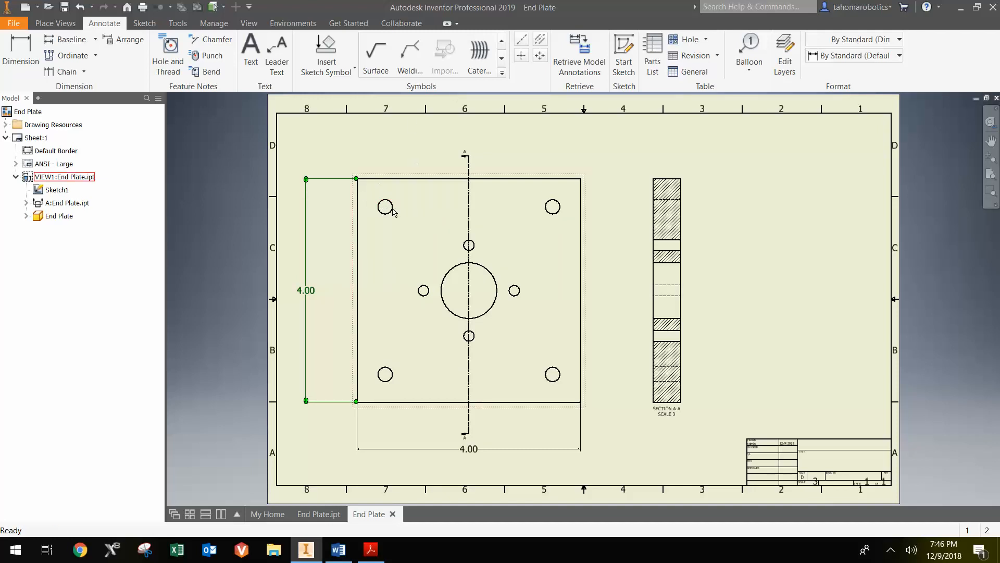
Add center marks to the End Plate's corner holes
click(521, 57)
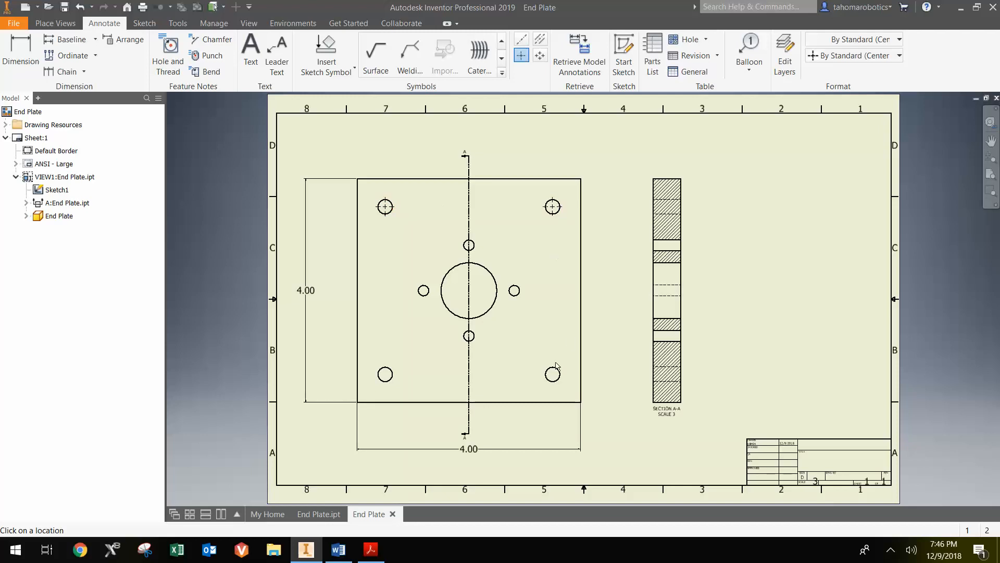
click(553, 374)
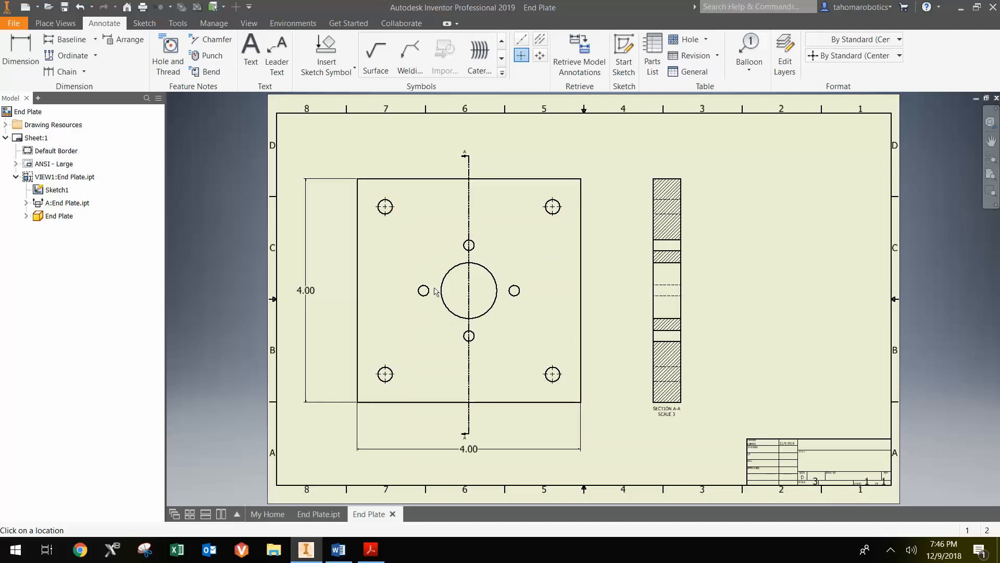
mouse_move(446, 362)
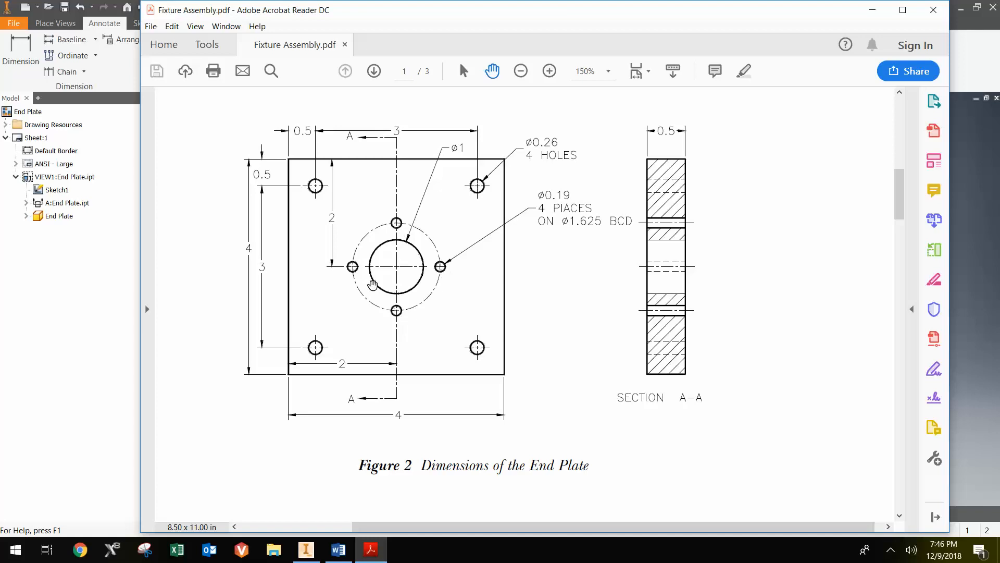
mouse_move(404, 514)
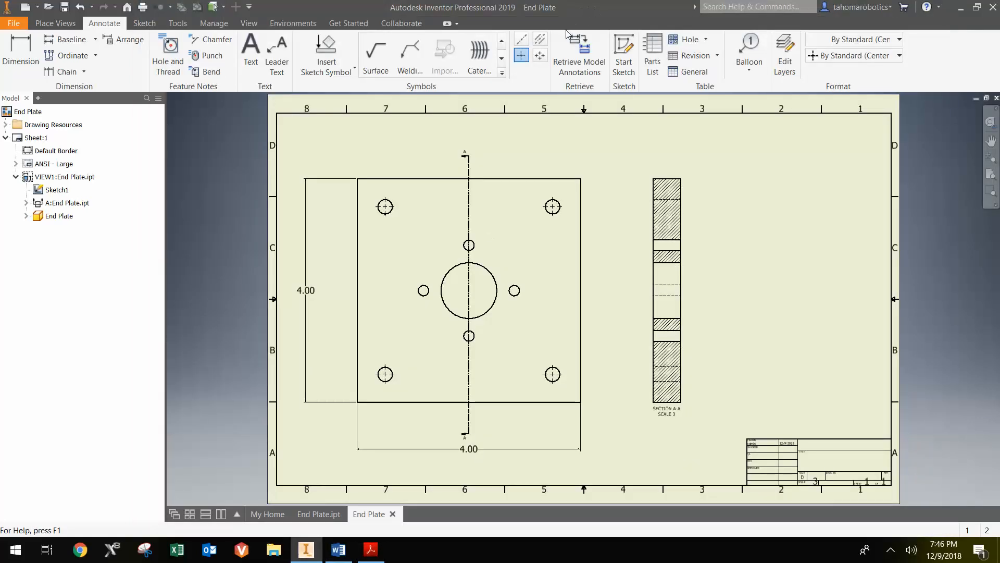
mouse_move(539, 55)
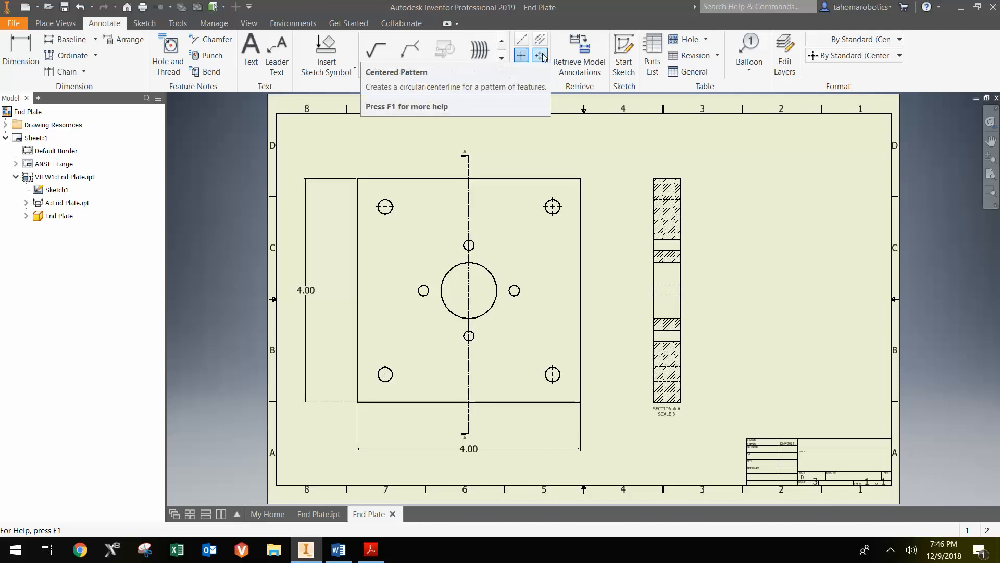
Create a Centered Pattern bolt circle through the four small holes and begin its diameter dimension
click(540, 55)
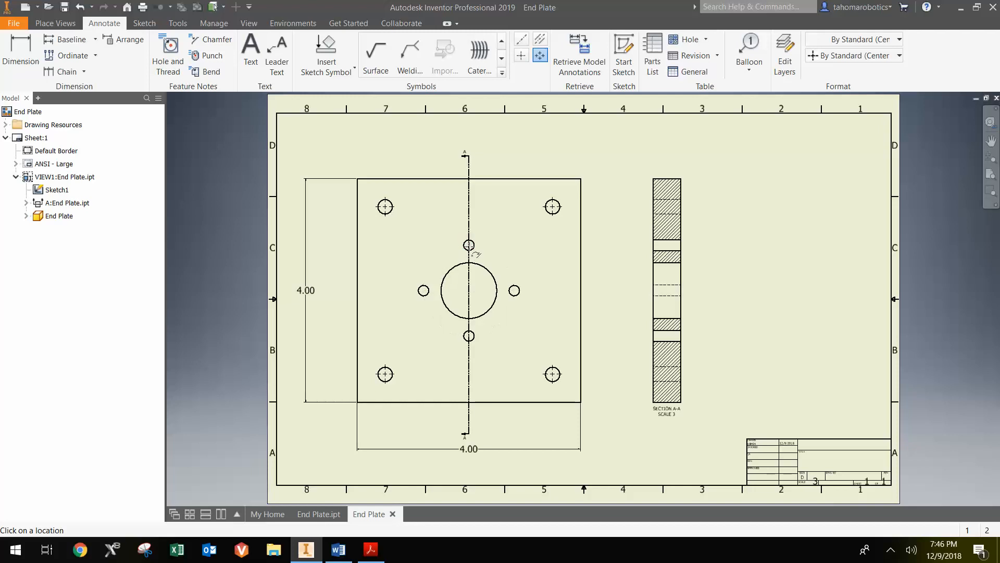
right_click(469, 246)
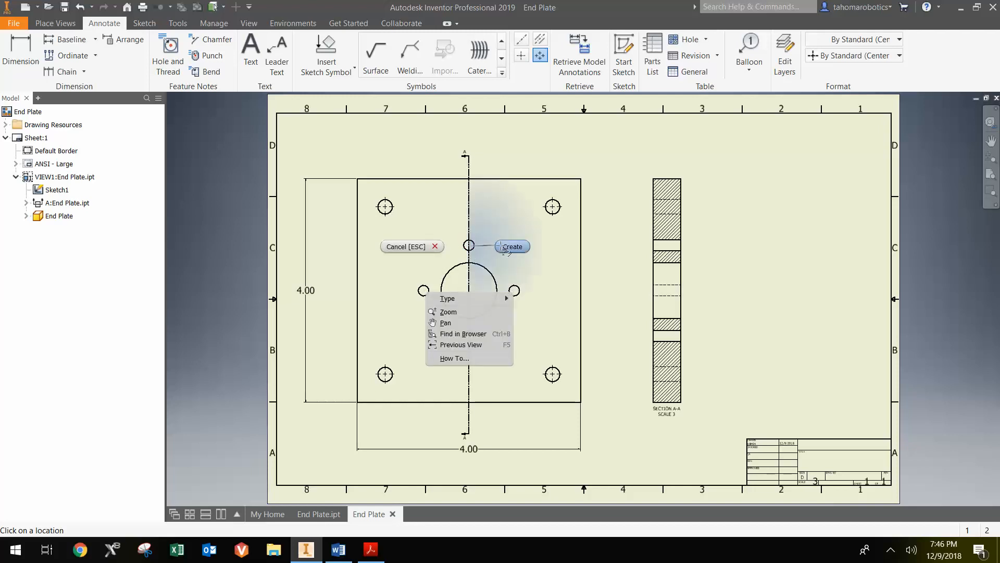
click(510, 246)
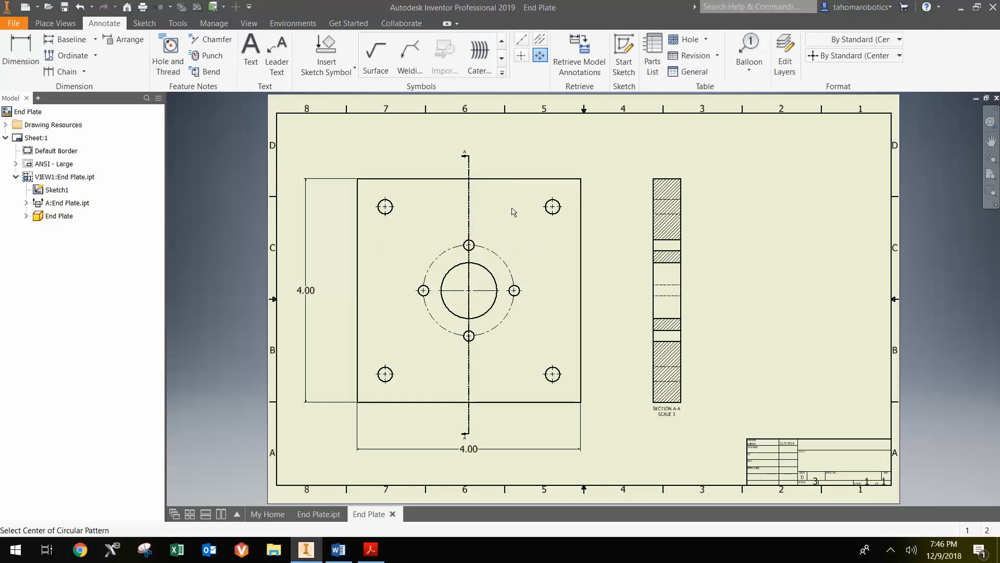
click(20, 53)
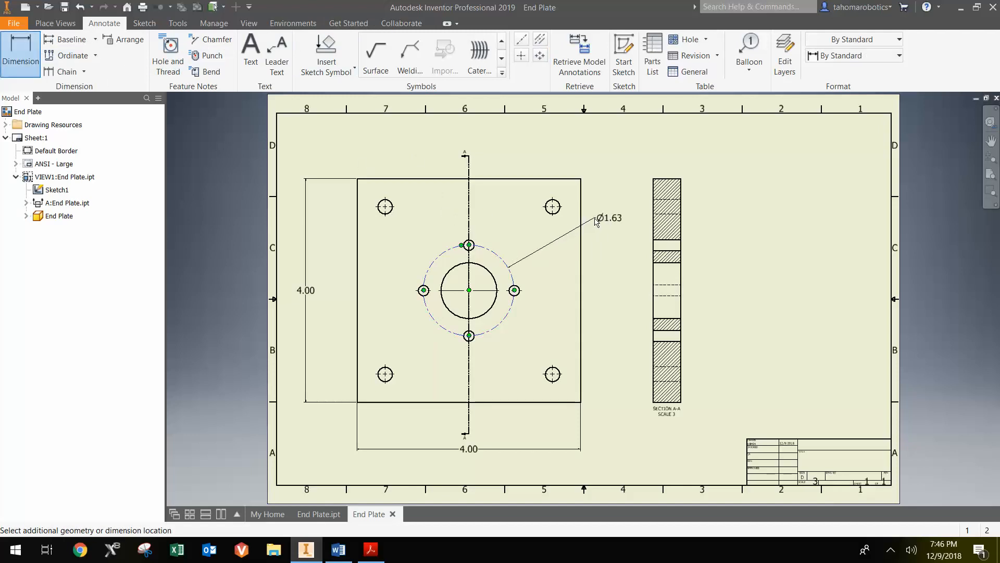
Place the bolt-circle diameter as Ø1.625 with 3.123 Primary Unit precision
double_click(609, 218)
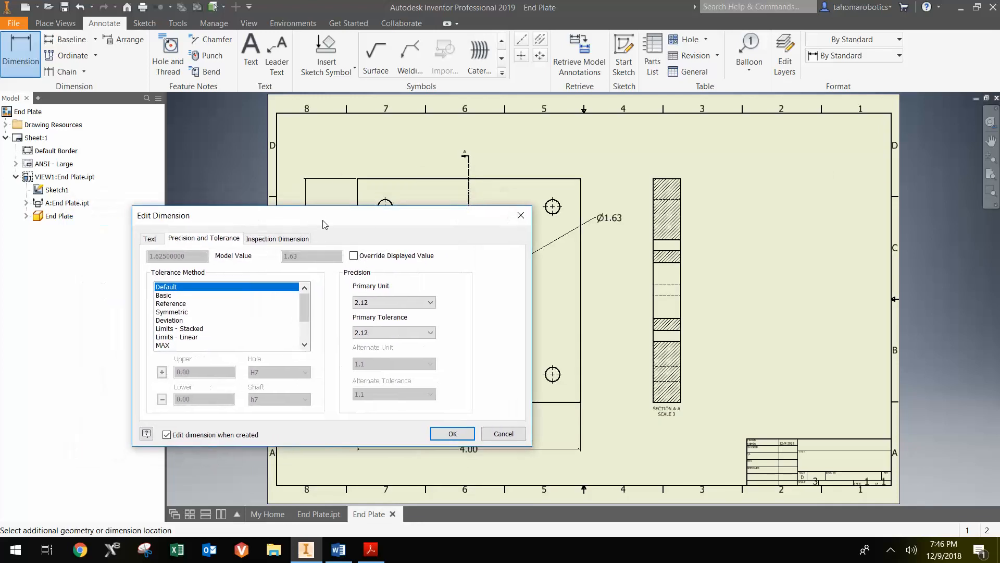
click(394, 302)
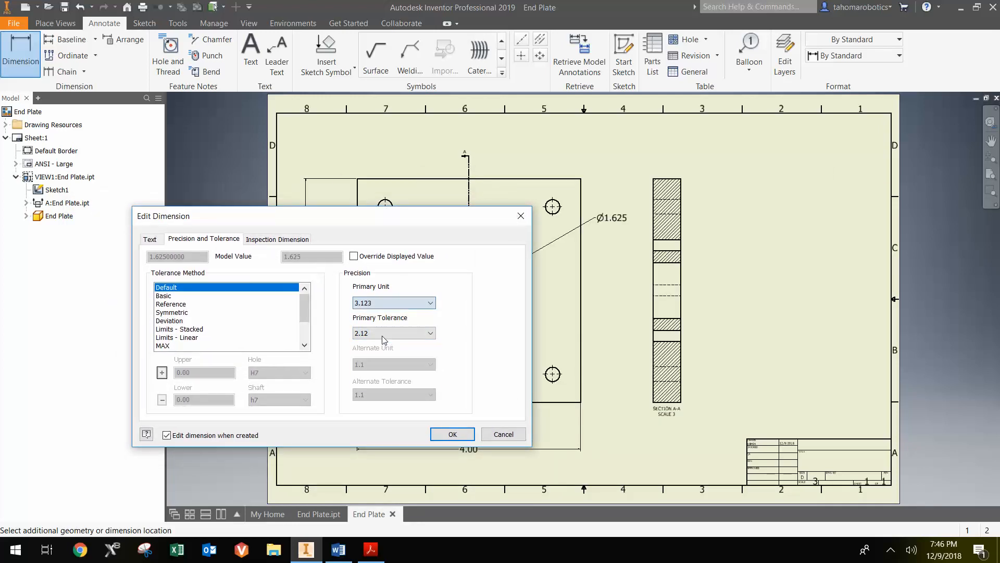
click(451, 433)
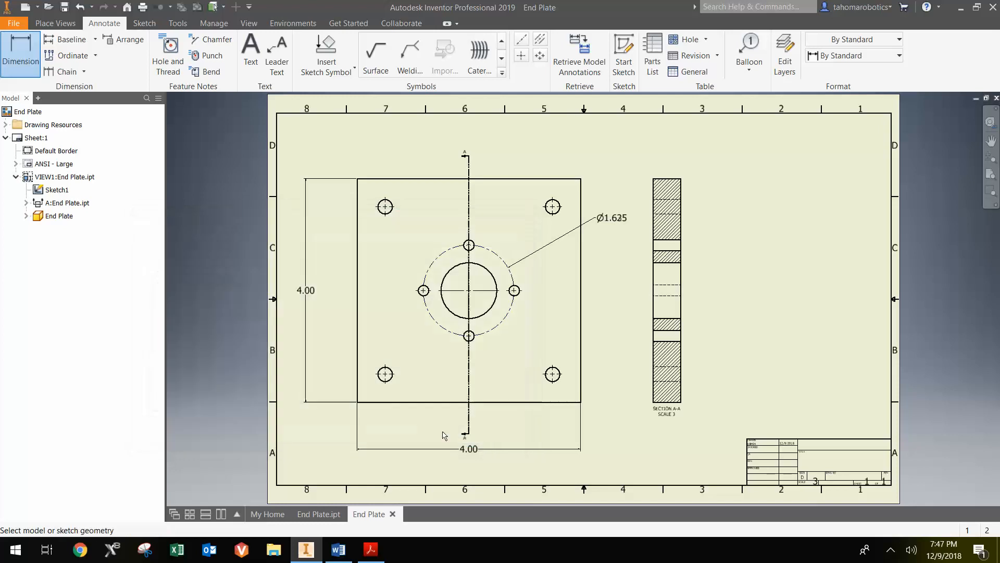
mouse_move(689, 197)
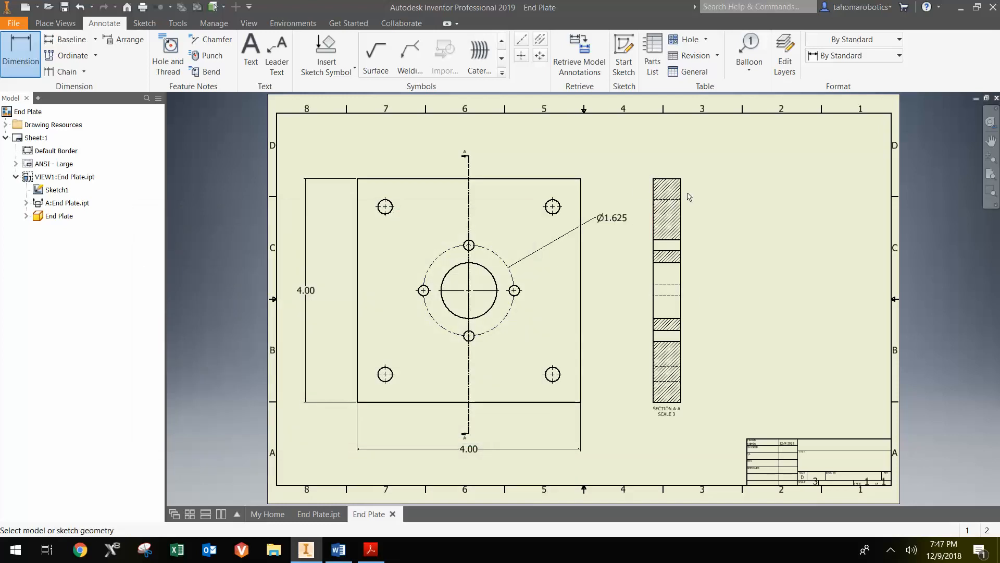
mouse_move(237, 130)
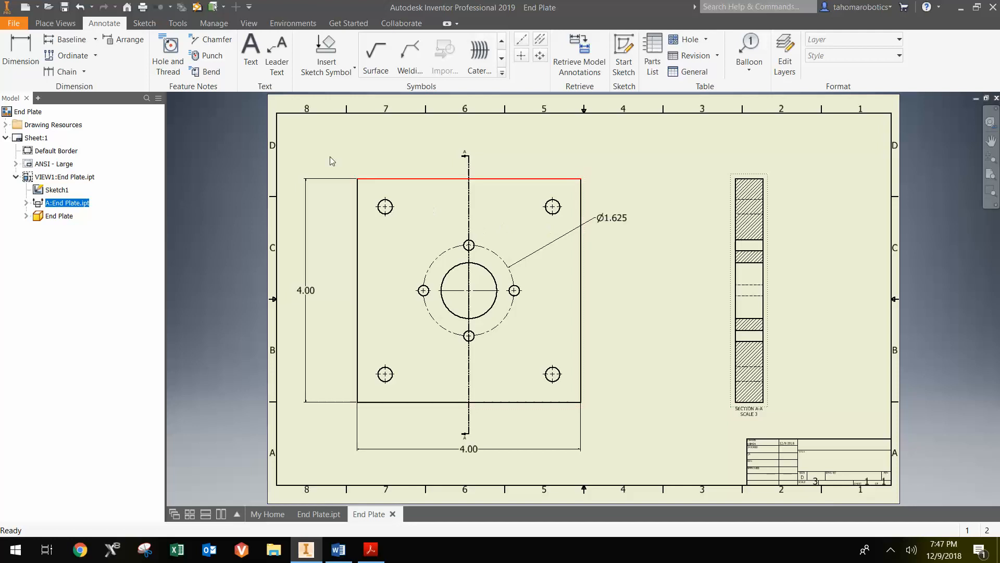
Add Hole and Thread notes Ø.26 THRU and Ø.19 THRU, and confirm the .50 section thickness
click(167, 50)
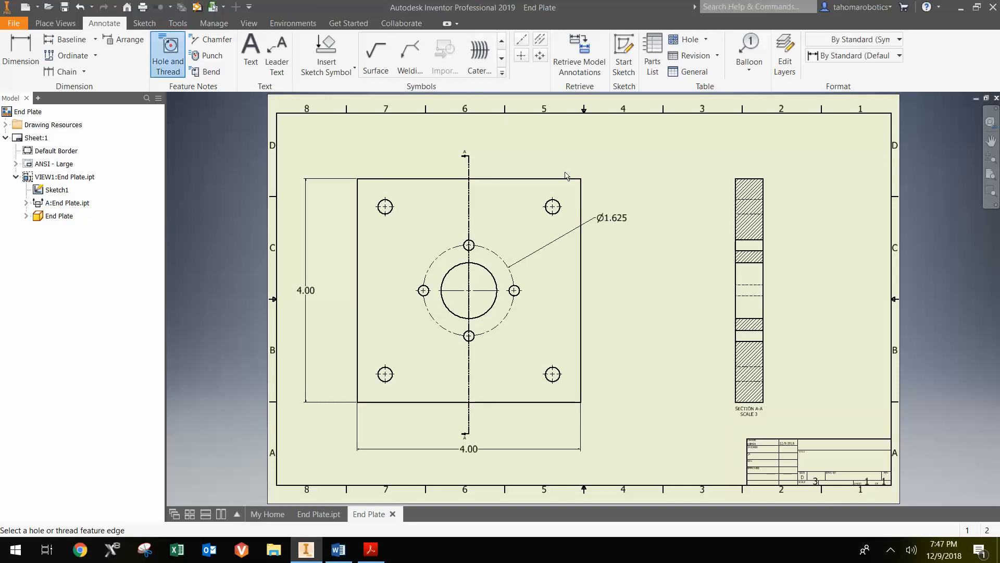
click(553, 207)
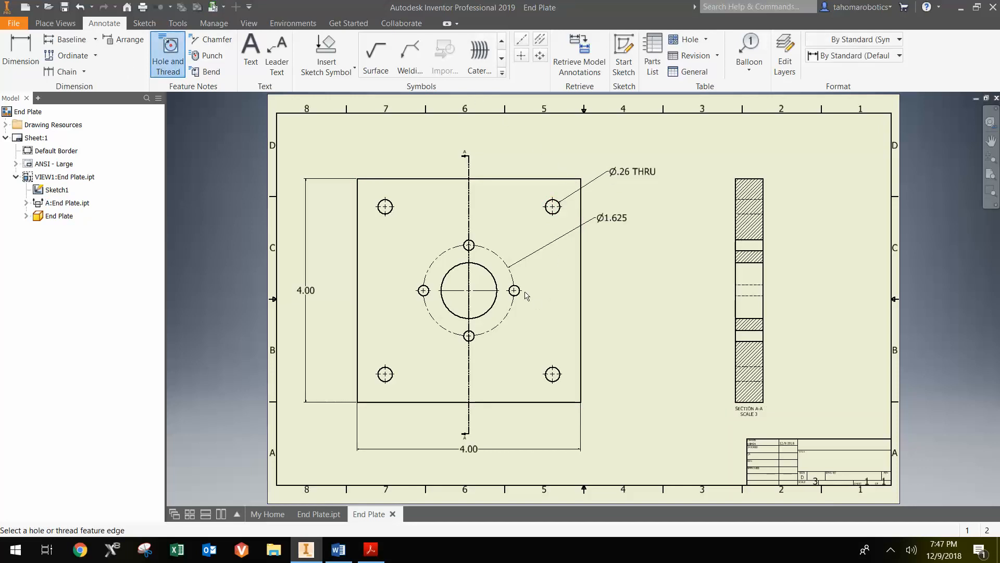
click(513, 290)
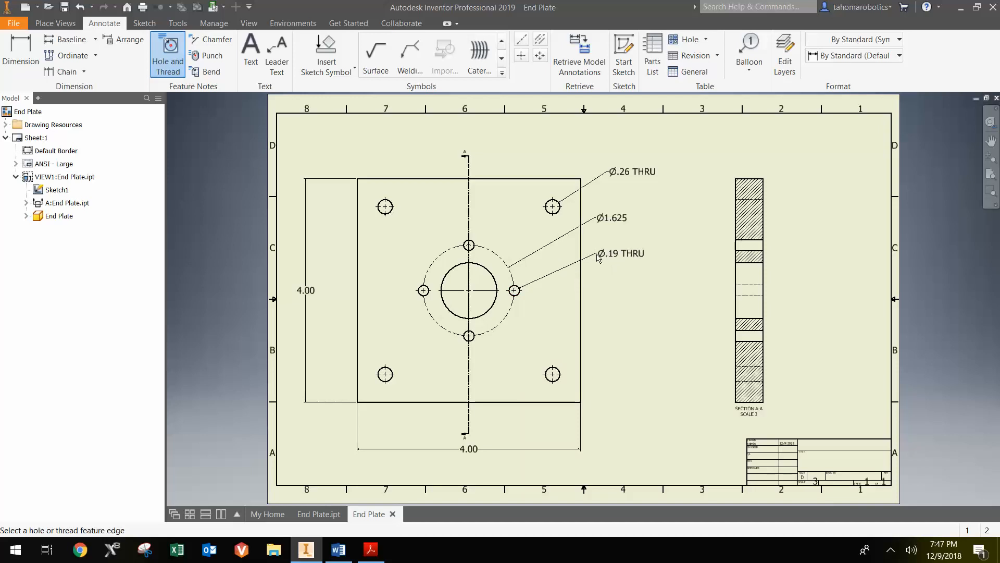
mouse_move(738, 189)
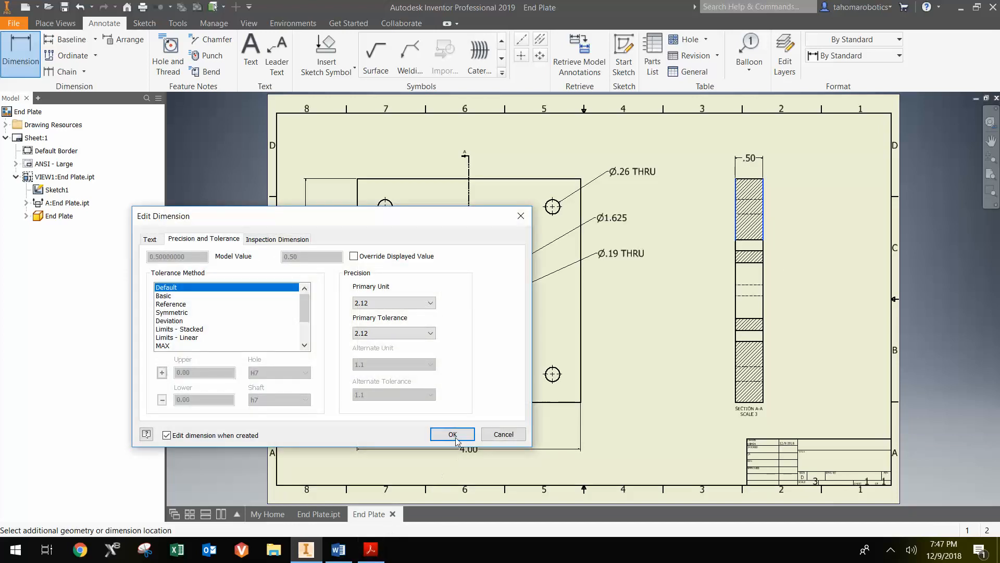
click(370, 549)
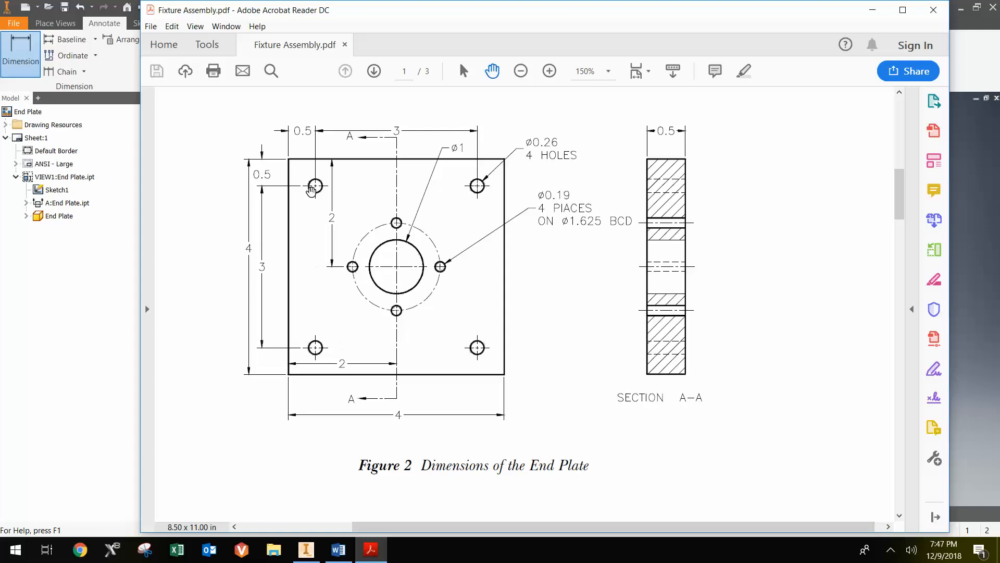
mouse_move(641, 246)
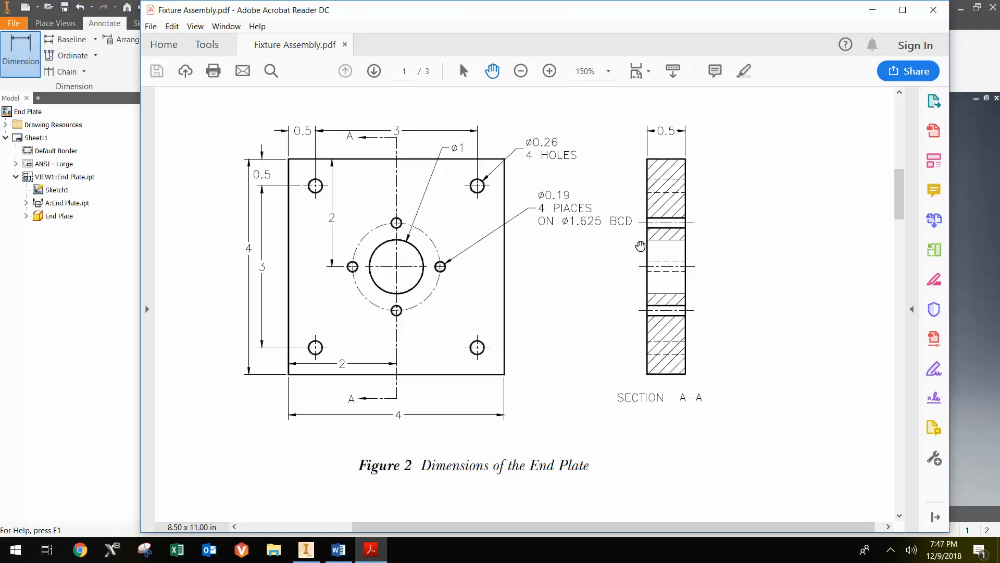
mouse_move(644, 271)
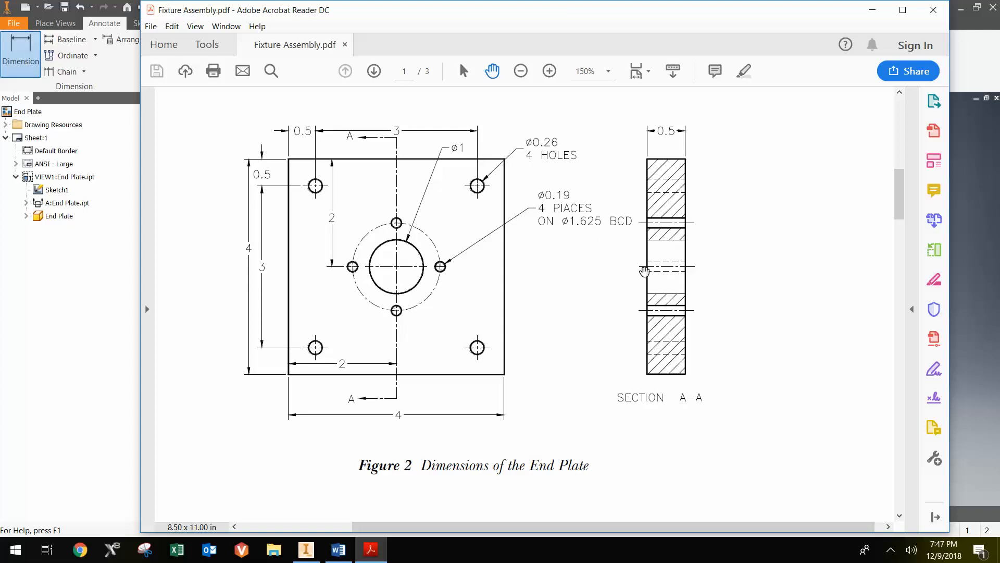
mouse_move(537, 365)
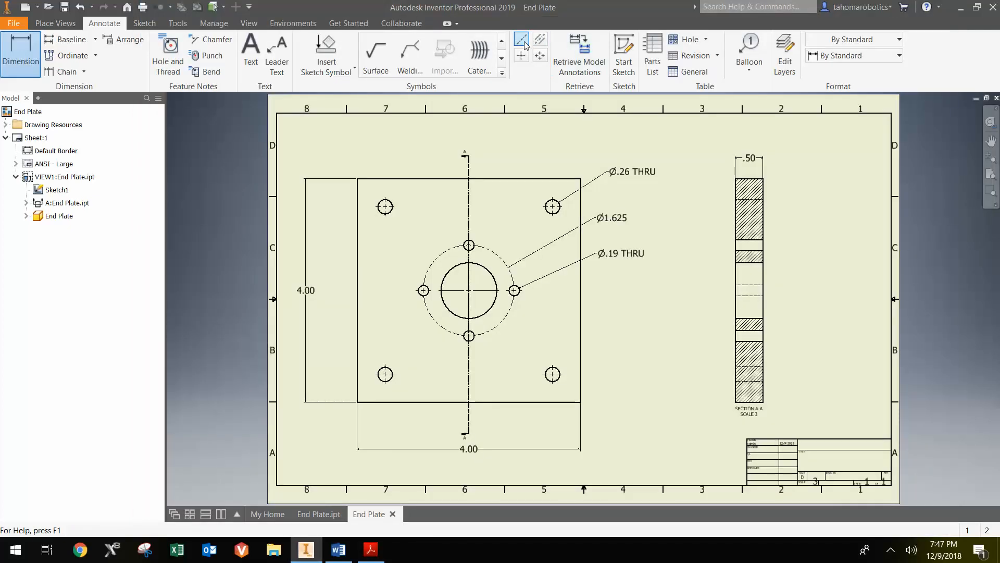
Switch from Centerline to Centerline Bisector for the section A-A hole edges
click(521, 55)
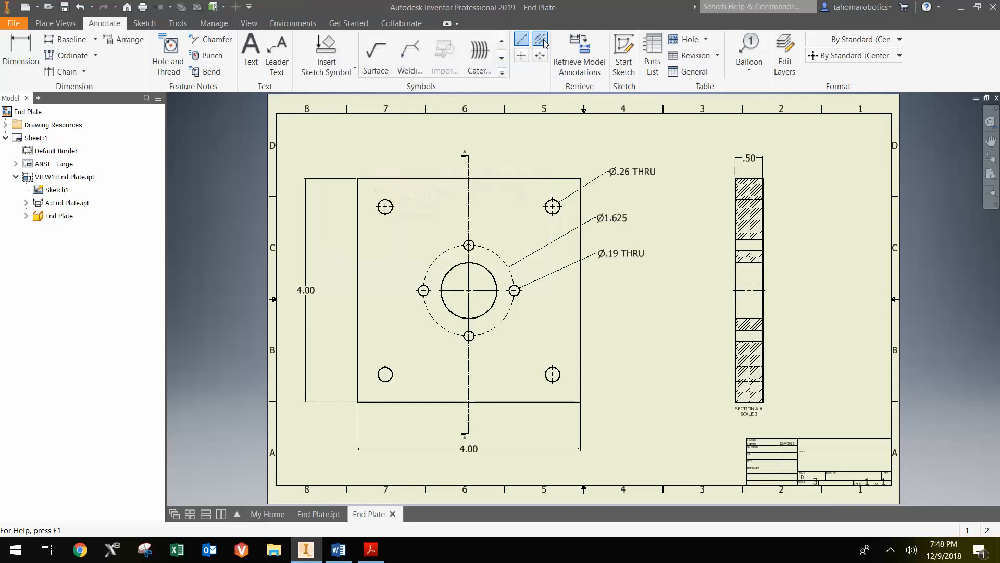
click(540, 39)
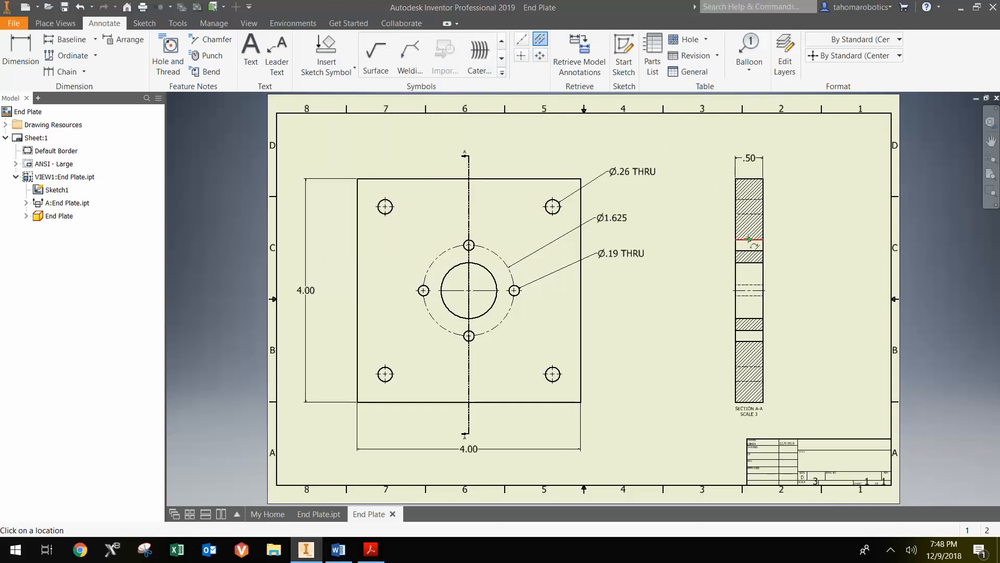